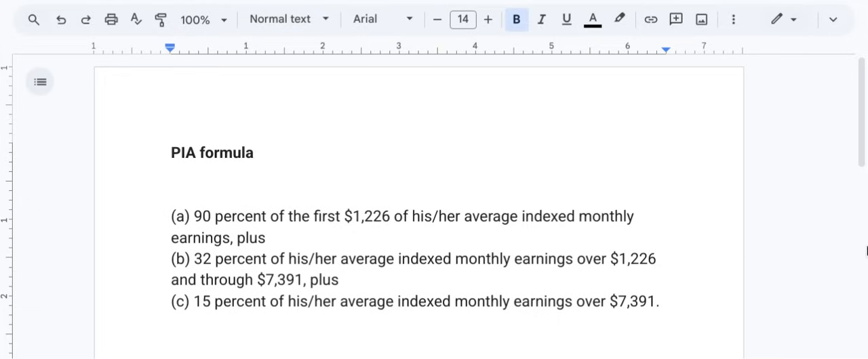
Step: Scroll the SSA bend-point table down to the 2025 row showing $1,226 and $7,391
scroll("down", 3)
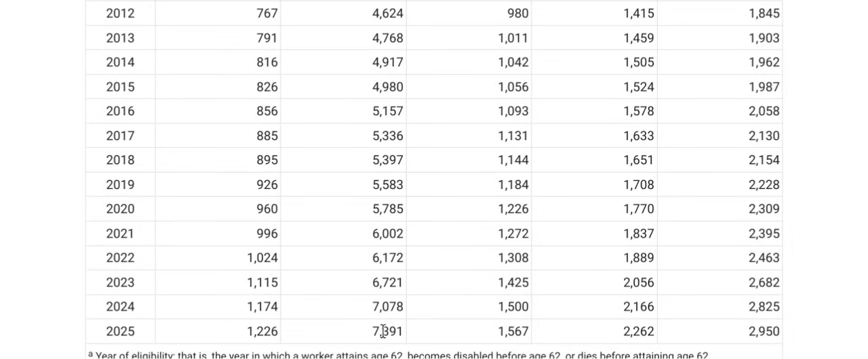
mouse_move(285, 282)
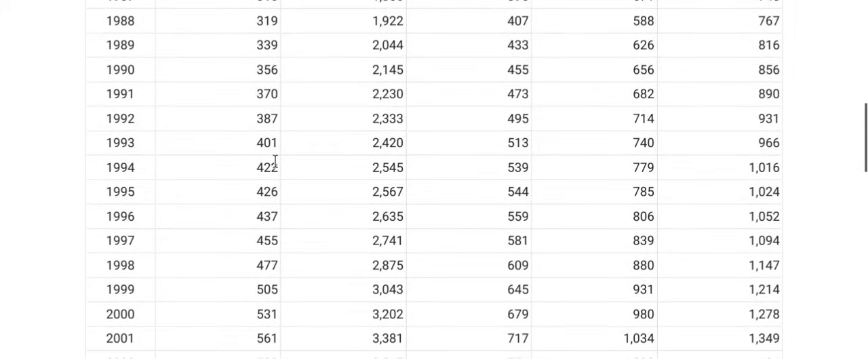
scroll("down", 3)
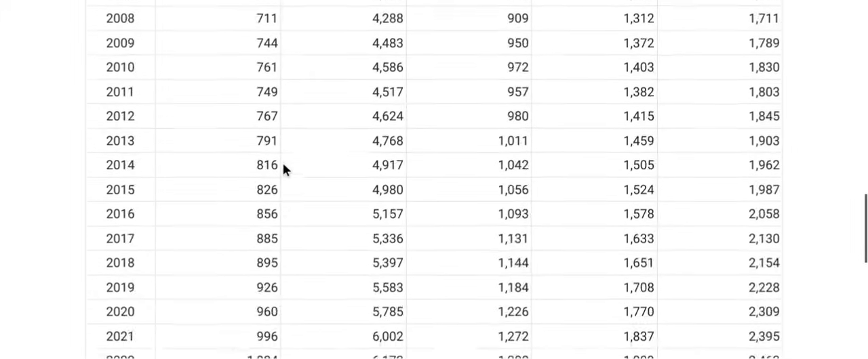
scroll("down", 3)
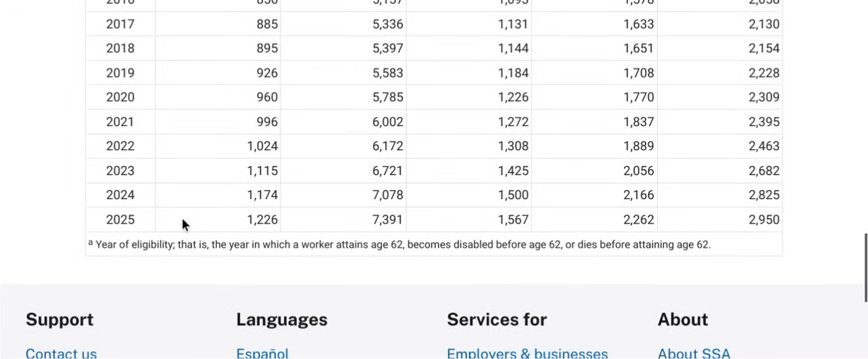
mouse_move(264, 223)
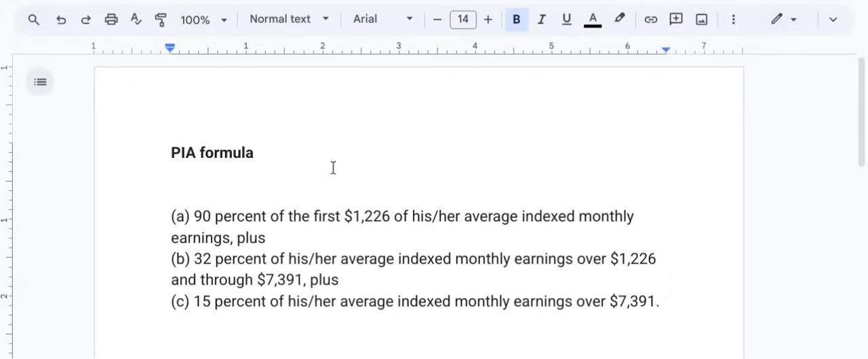
mouse_move(378, 168)
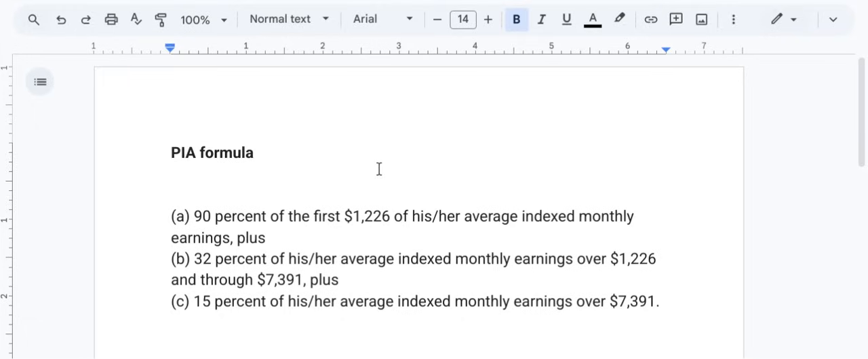
mouse_move(392, 160)
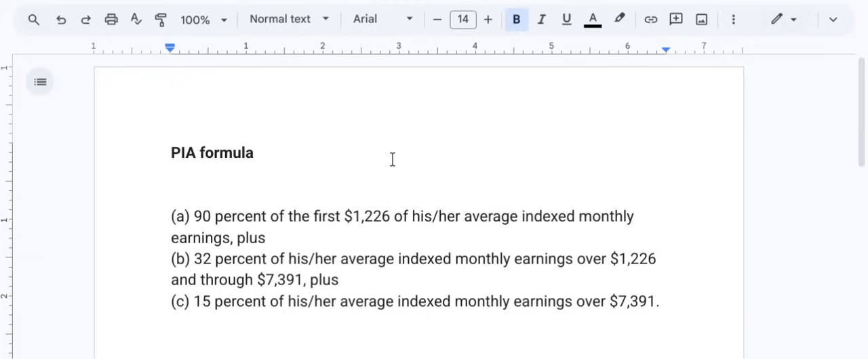
mouse_move(413, 194)
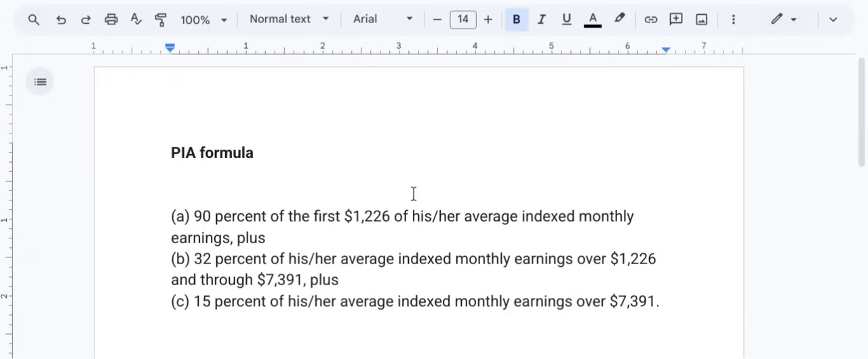
mouse_move(673, 228)
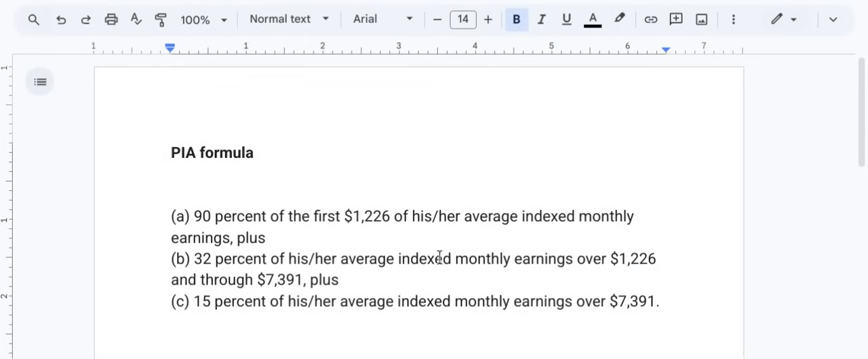
mouse_move(586, 216)
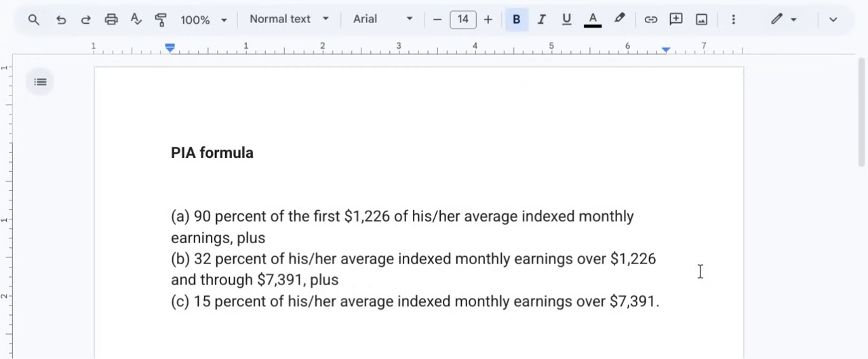
mouse_move(664, 241)
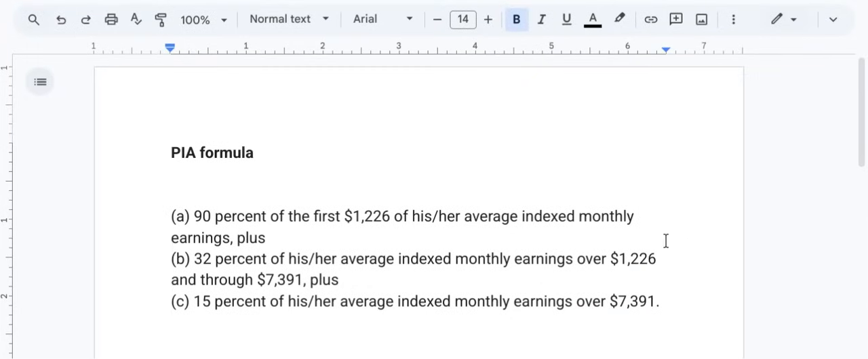
mouse_move(437, 125)
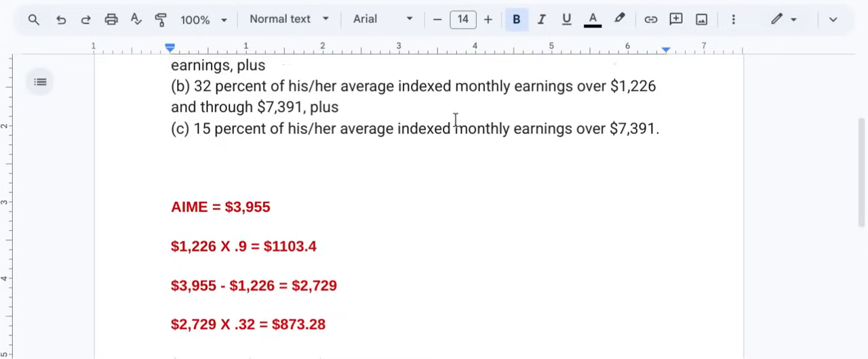
scroll("down", 3)
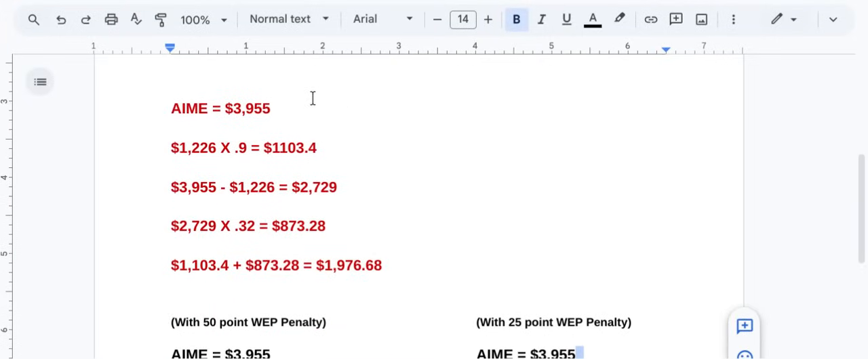
mouse_move(197, 165)
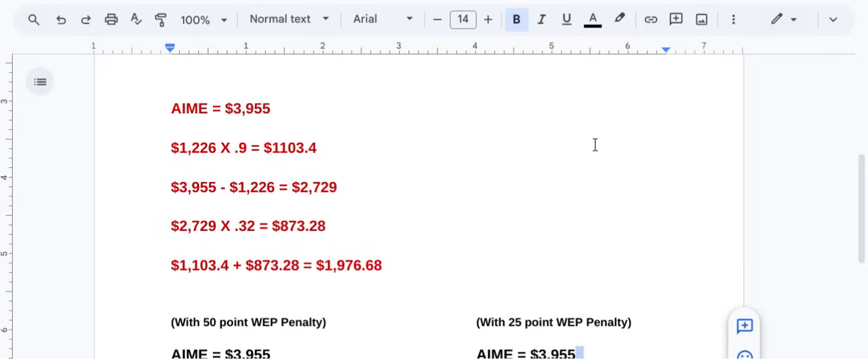
mouse_move(536, 201)
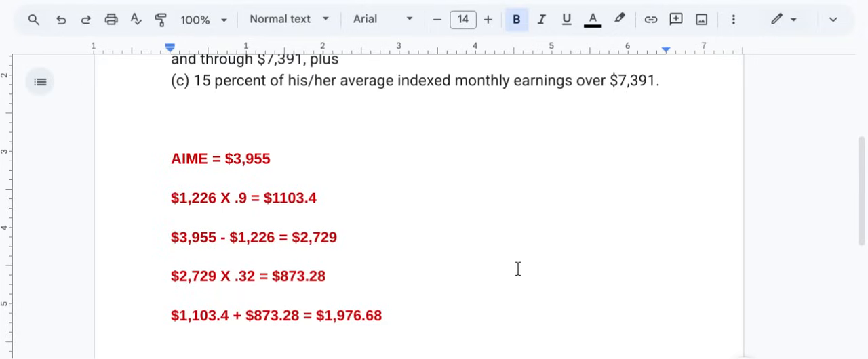
mouse_move(520, 270)
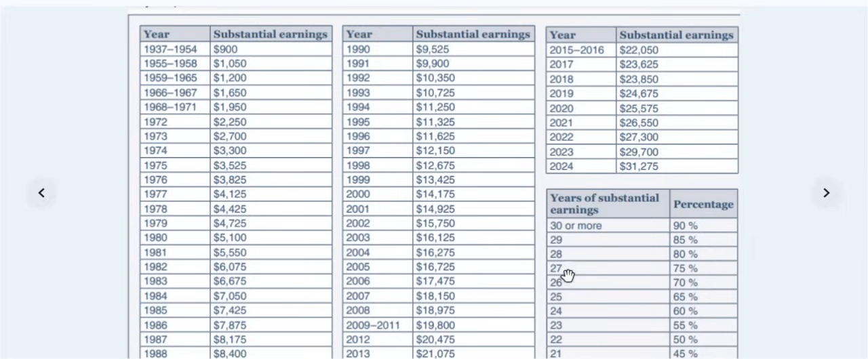
mouse_move(621, 210)
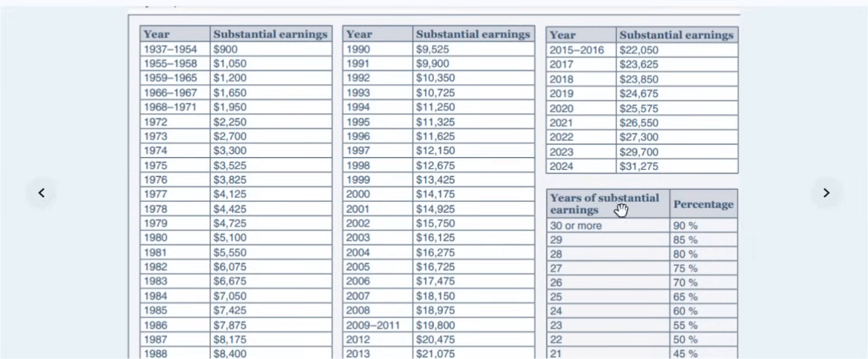
mouse_move(556, 230)
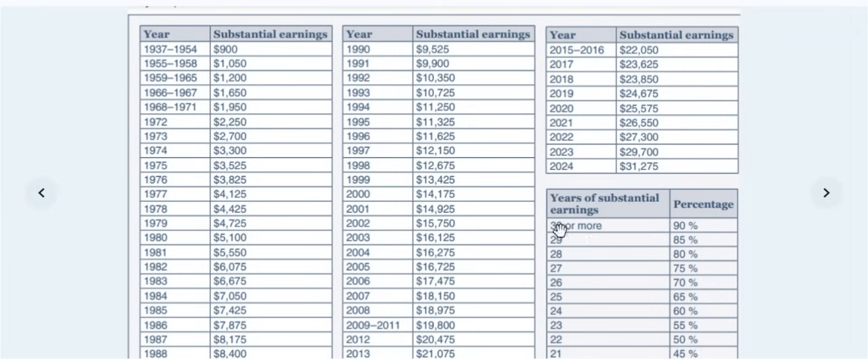
mouse_move(586, 237)
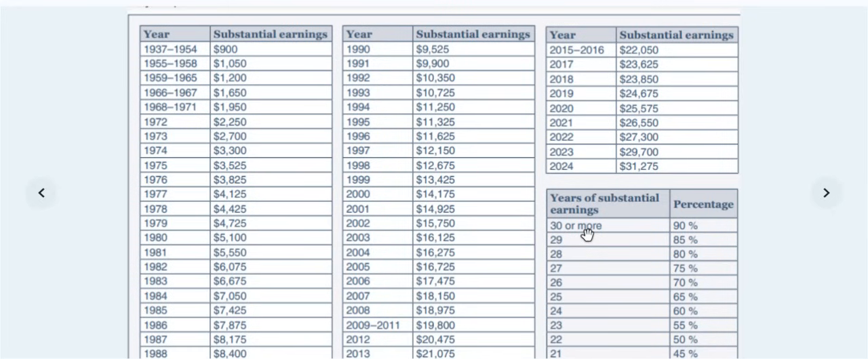
mouse_move(702, 231)
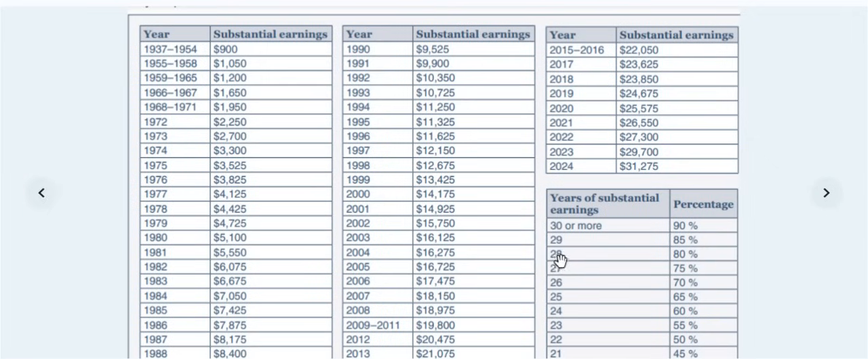
mouse_move(559, 303)
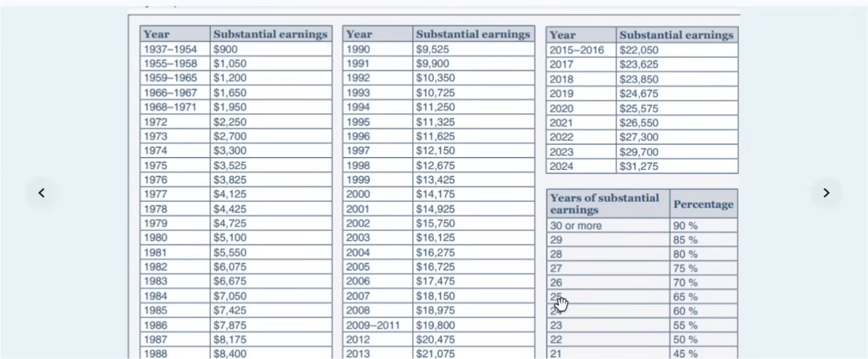
mouse_move(686, 300)
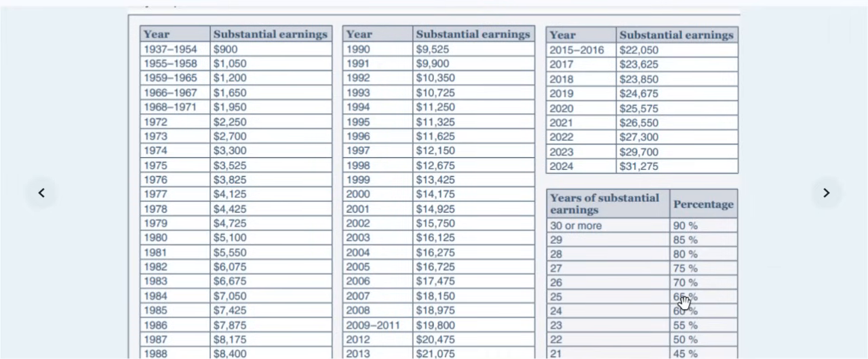
mouse_move(595, 340)
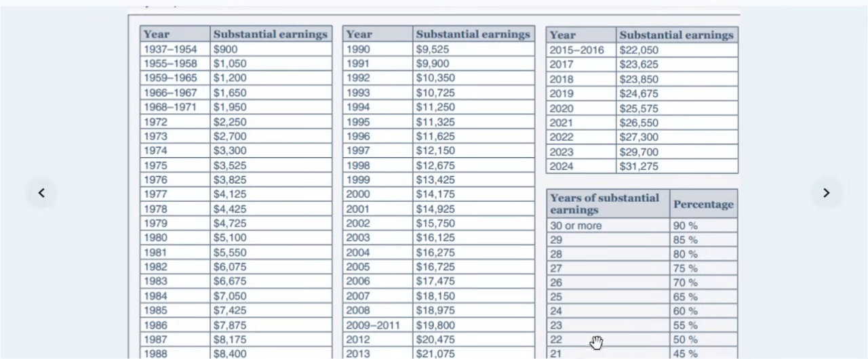
mouse_move(570, 355)
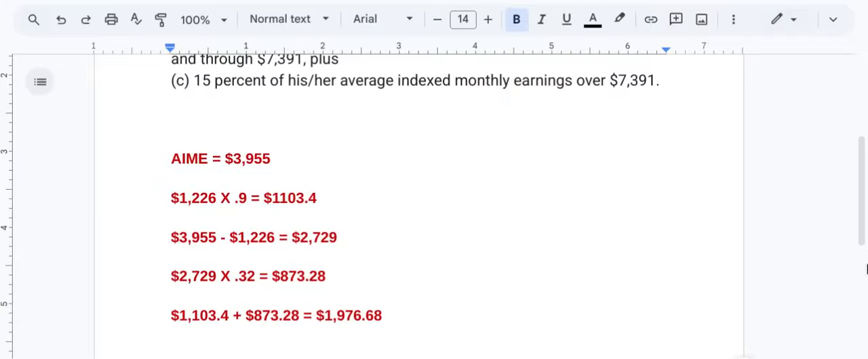
mouse_move(720, 195)
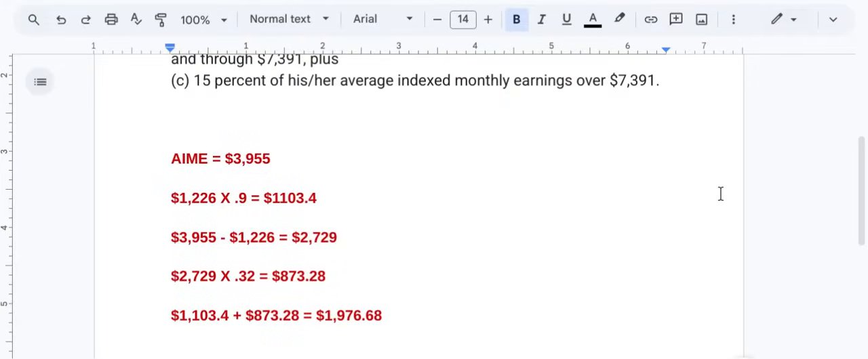
scroll("down", 3)
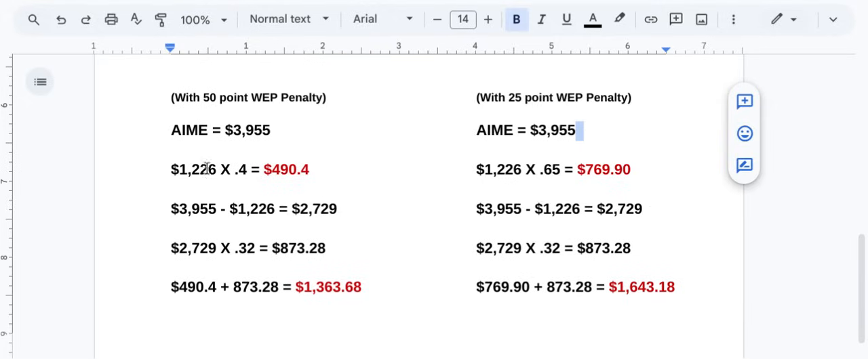
mouse_move(407, 160)
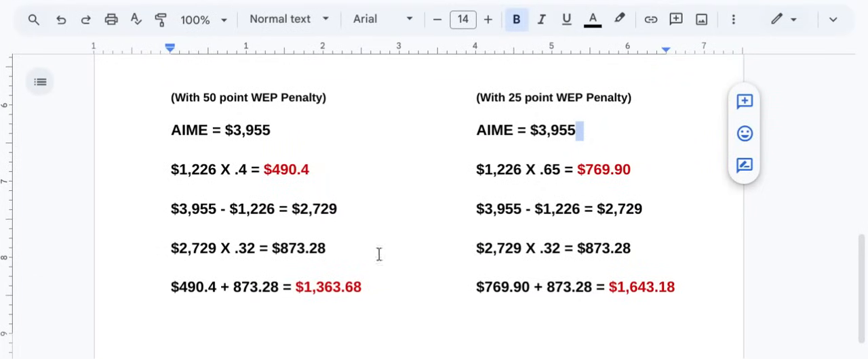
mouse_move(416, 326)
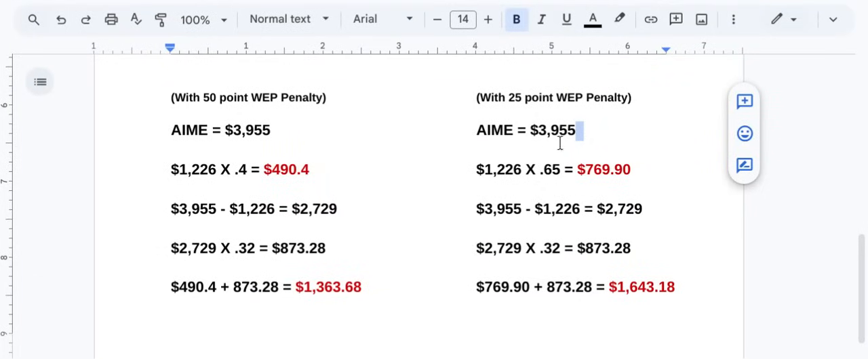
mouse_move(629, 134)
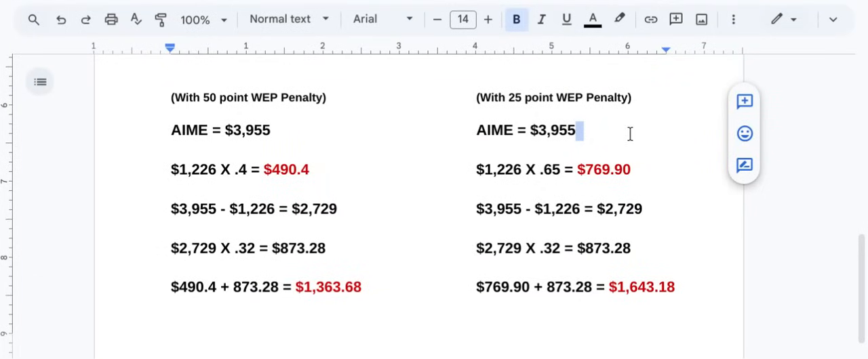
mouse_move(639, 147)
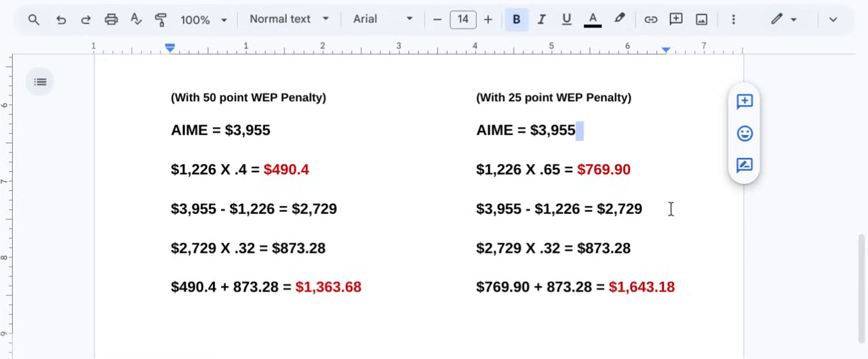
mouse_move(697, 229)
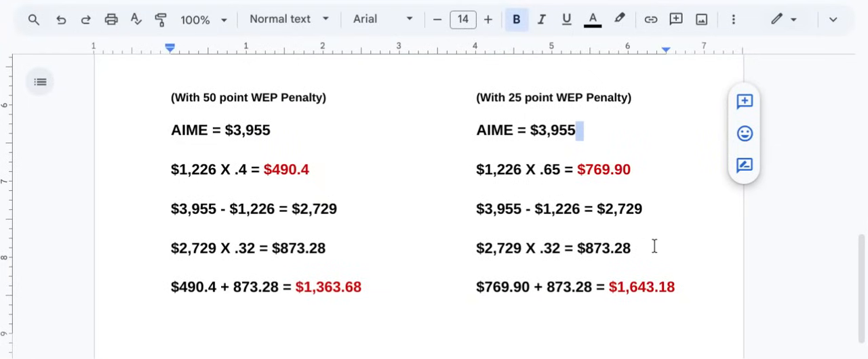
mouse_move(658, 310)
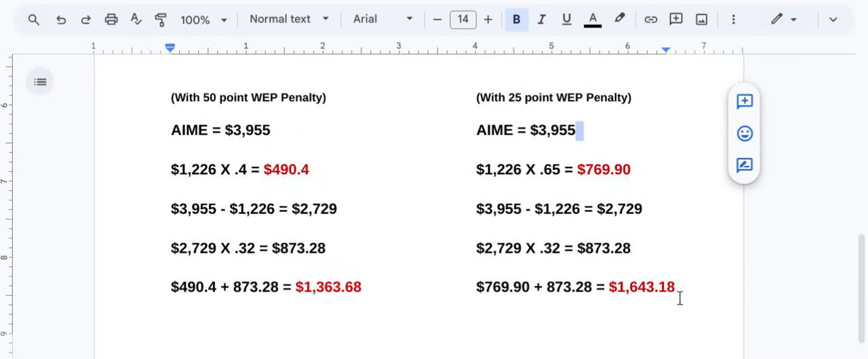
mouse_move(398, 236)
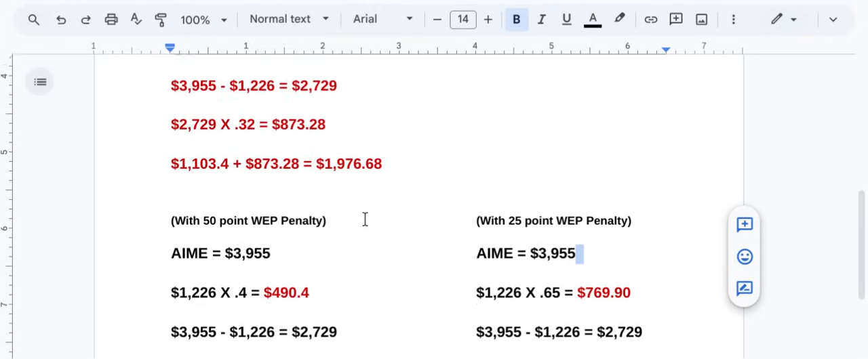
scroll("down", 3)
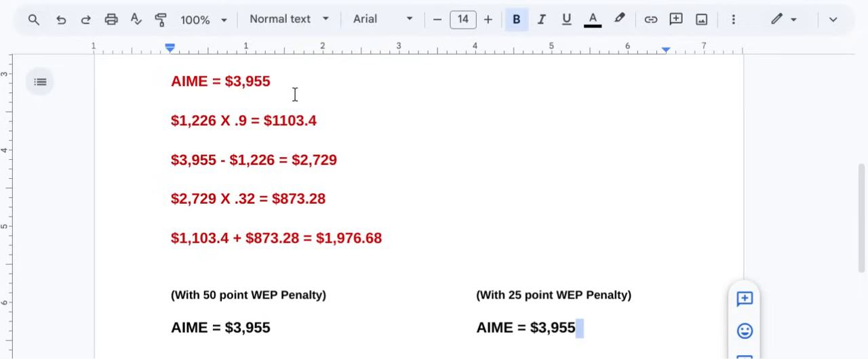
mouse_move(361, 238)
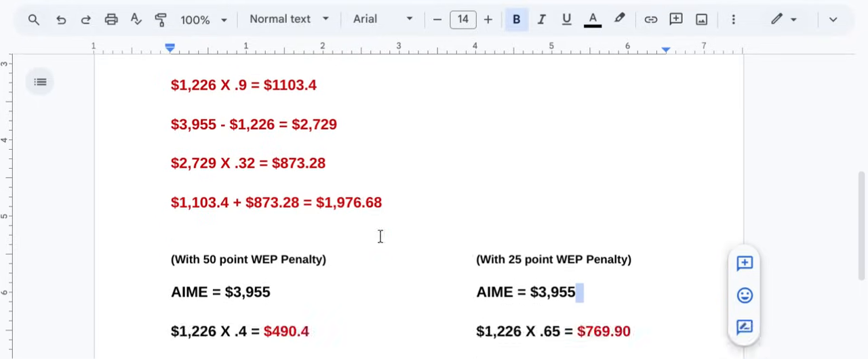
scroll("down", 3)
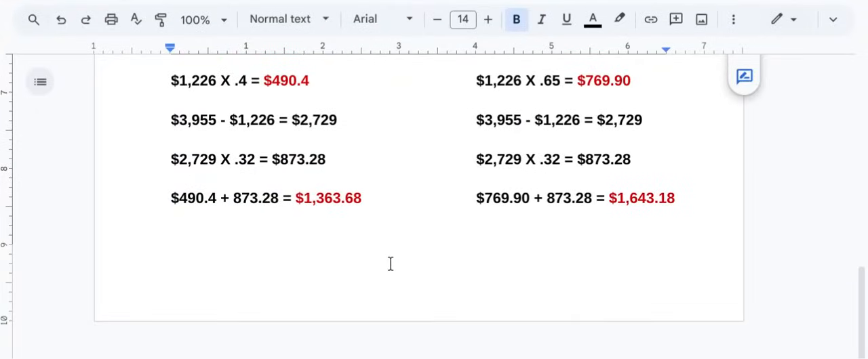
mouse_move(388, 264)
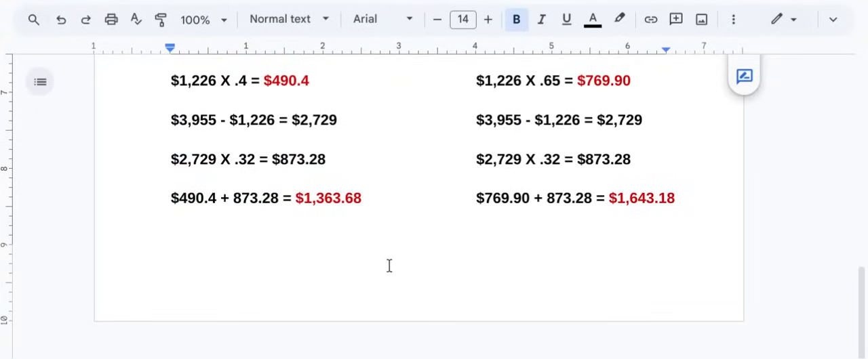
mouse_move(520, 292)
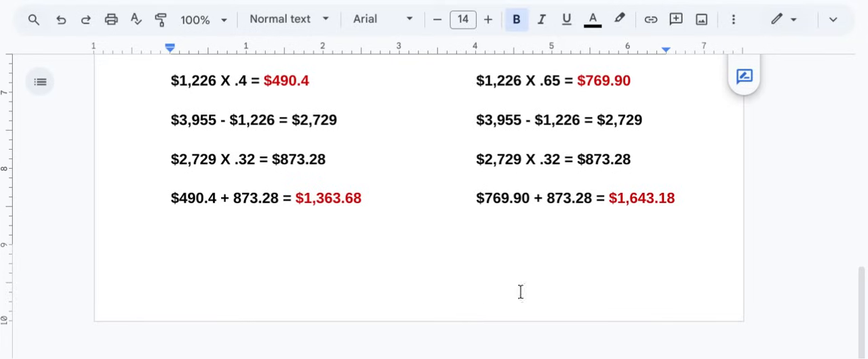
mouse_move(407, 208)
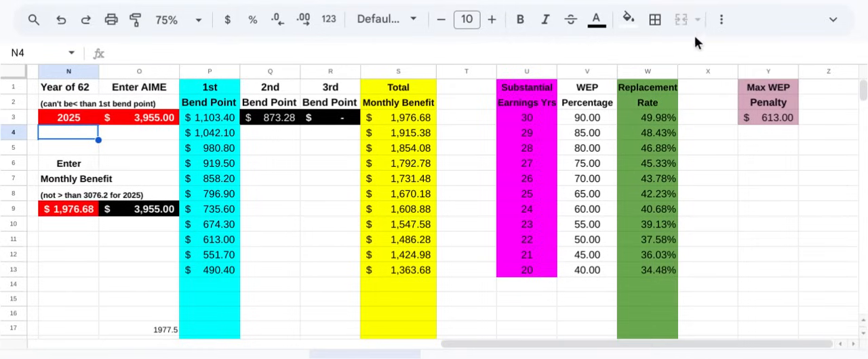
mouse_move(835, 253)
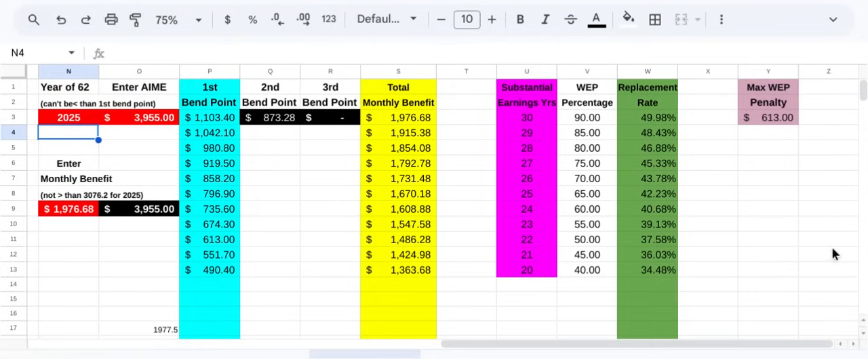
mouse_move(859, 256)
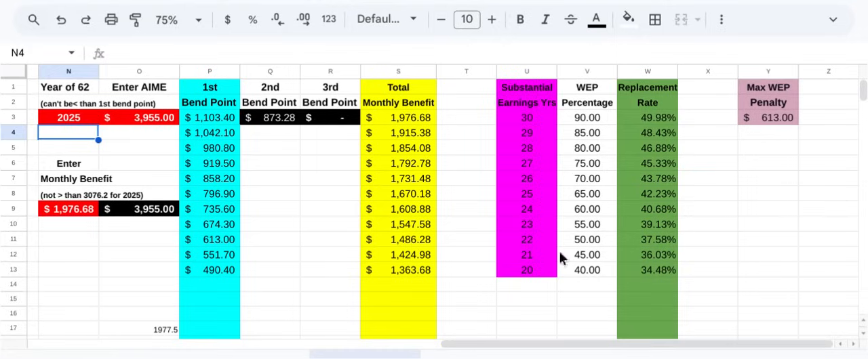
mouse_move(220, 119)
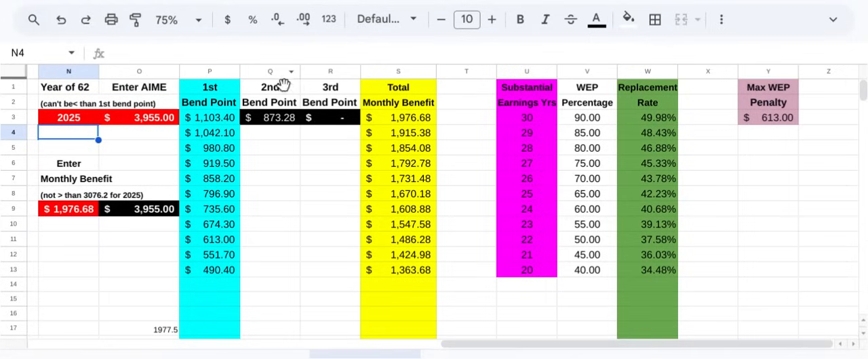
mouse_move(313, 130)
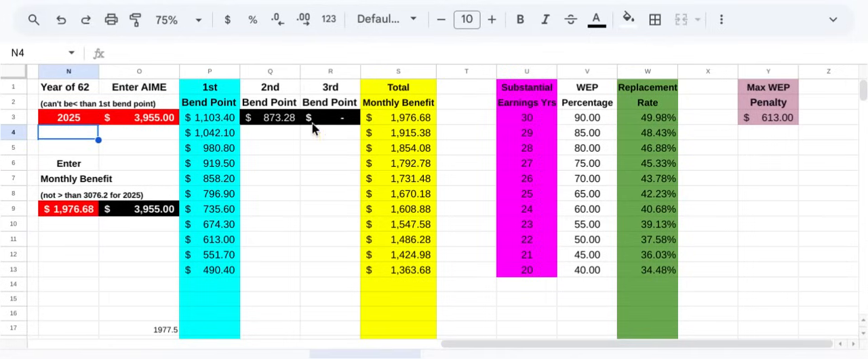
mouse_move(263, 146)
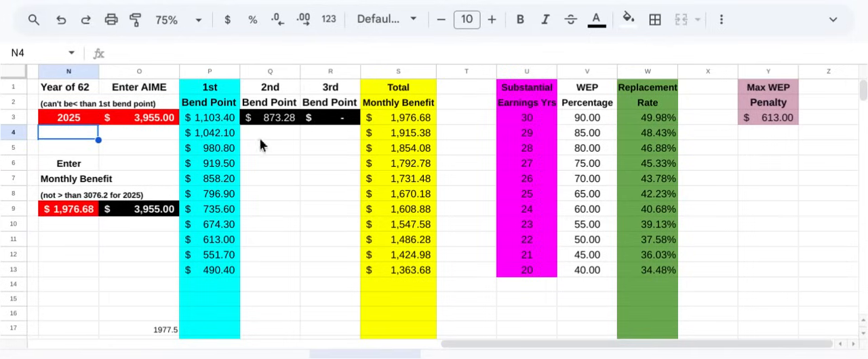
mouse_move(150, 130)
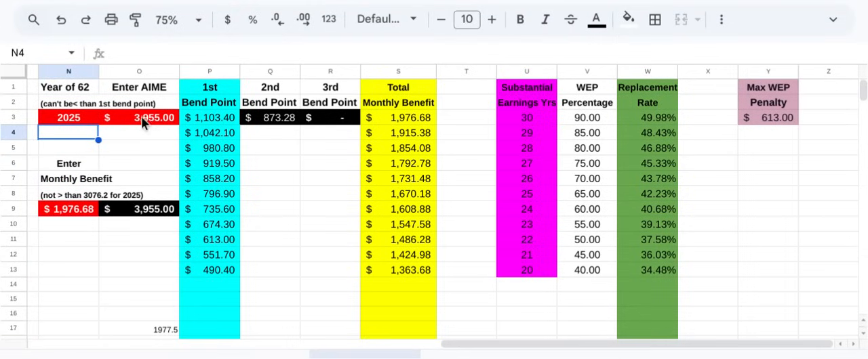
mouse_move(65, 125)
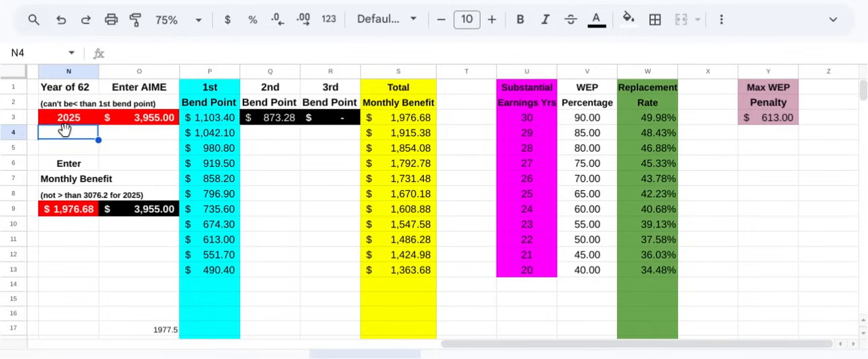
mouse_move(67, 125)
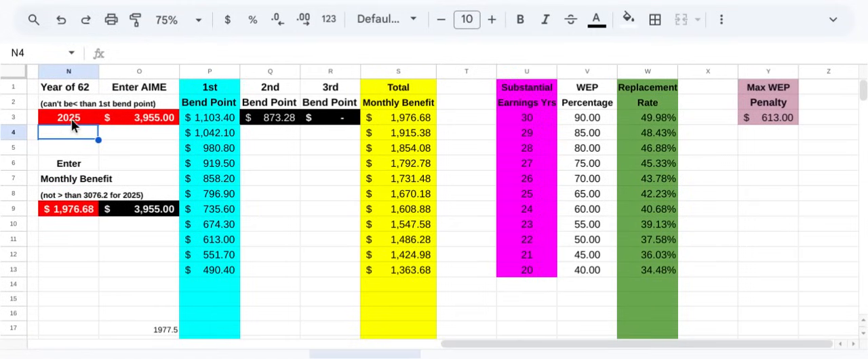
mouse_move(197, 124)
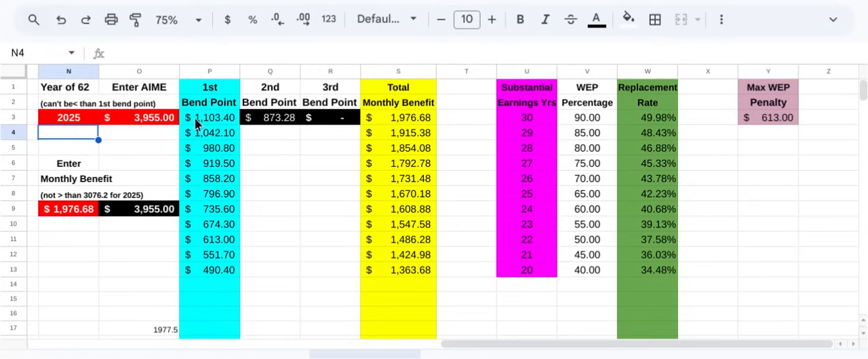
mouse_move(215, 129)
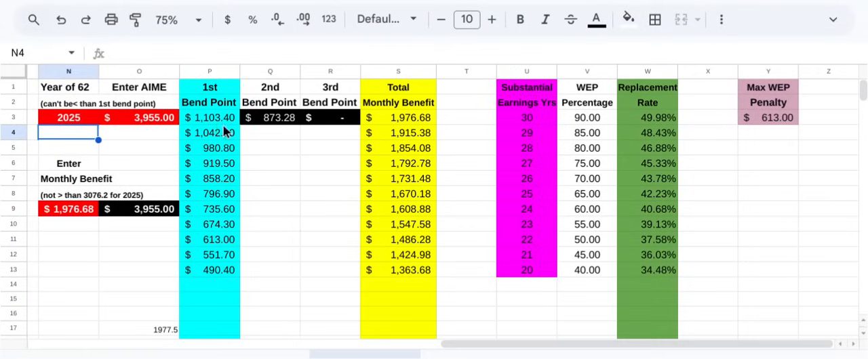
mouse_move(812, 238)
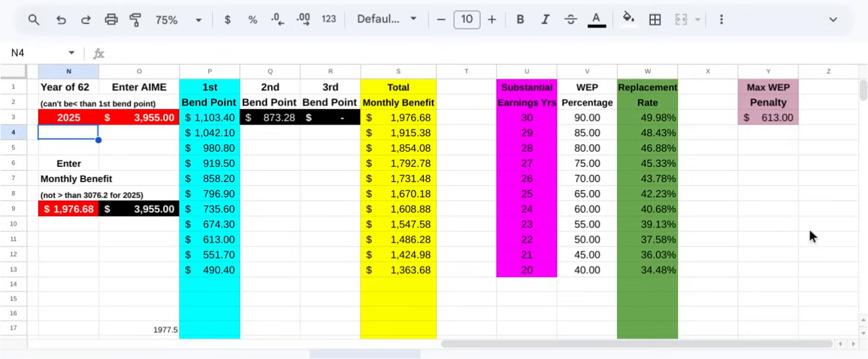
mouse_move(807, 239)
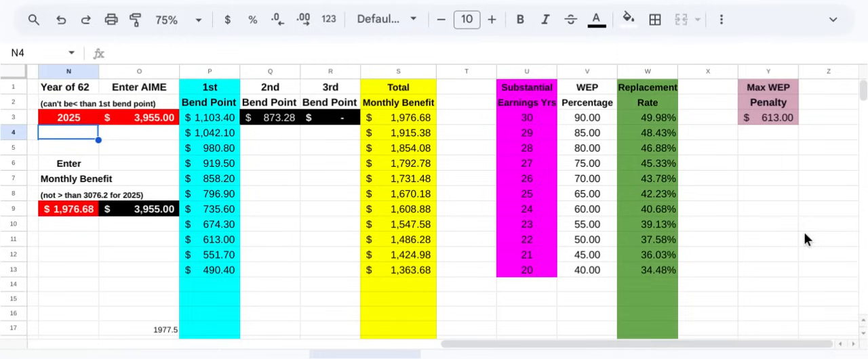
mouse_move(263, 137)
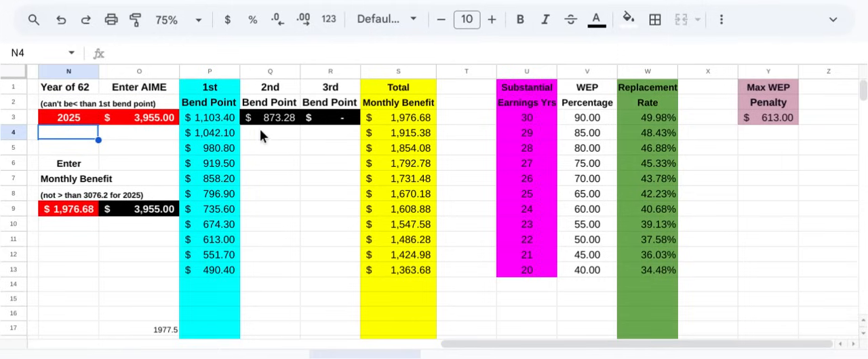
mouse_move(217, 114)
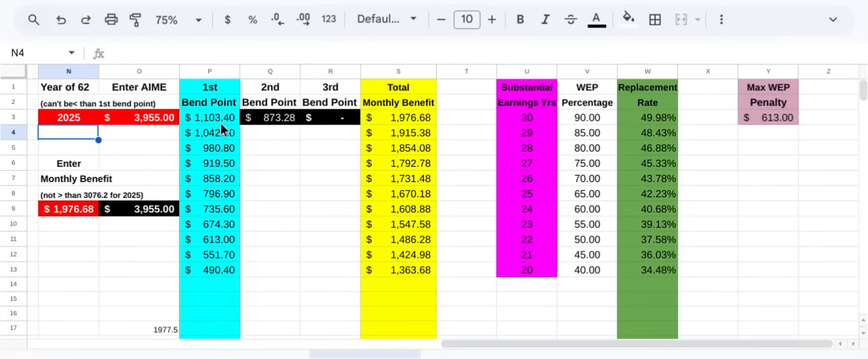
mouse_move(217, 129)
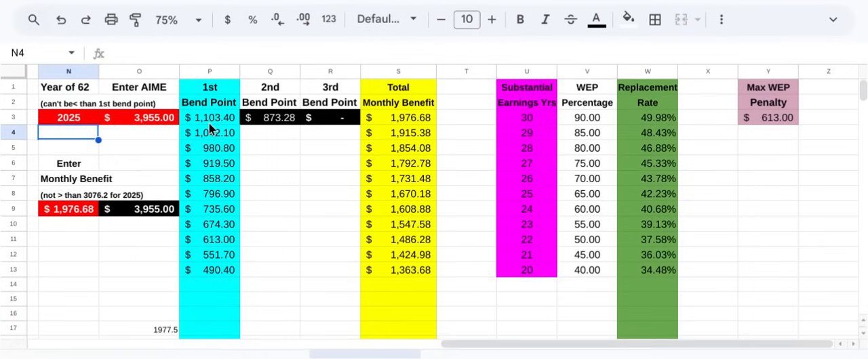
mouse_move(531, 124)
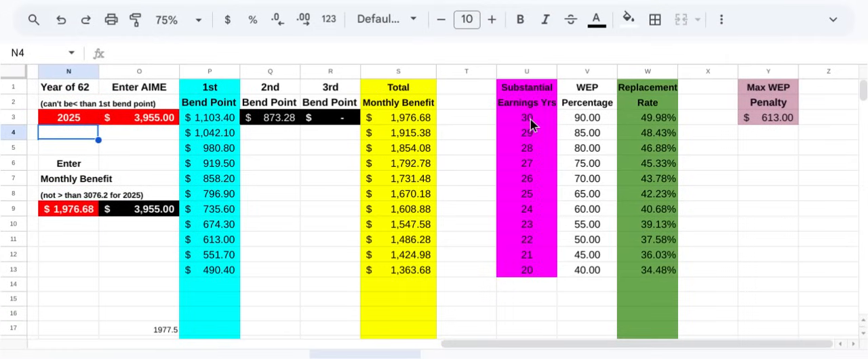
mouse_move(586, 124)
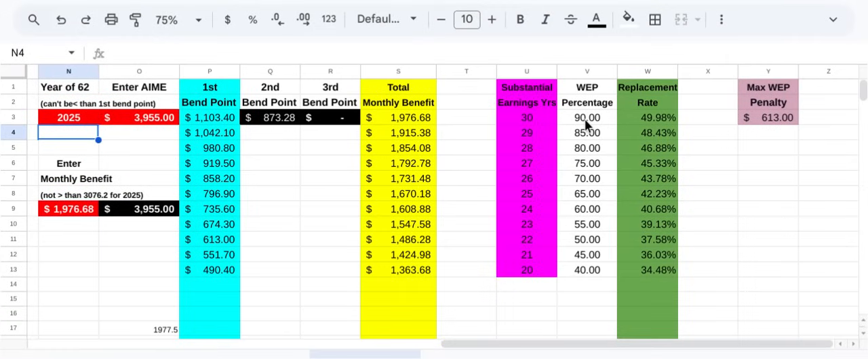
mouse_move(651, 125)
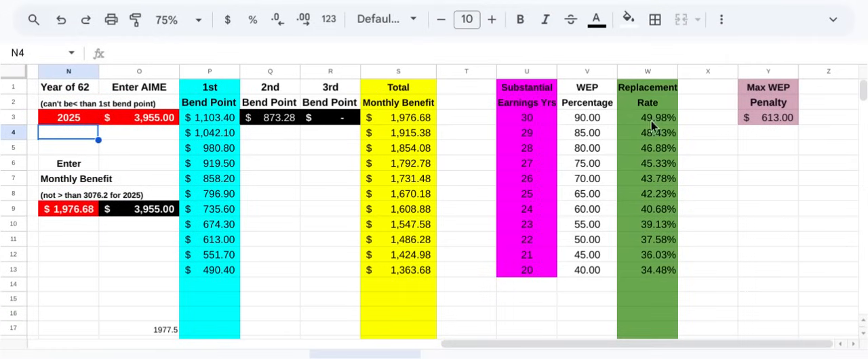
mouse_move(256, 160)
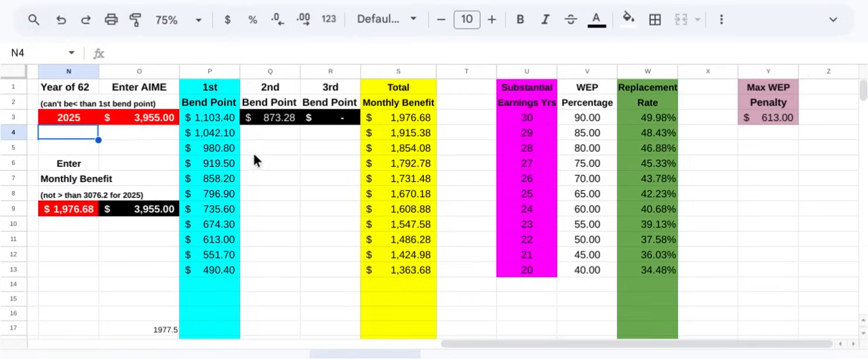
mouse_move(227, 156)
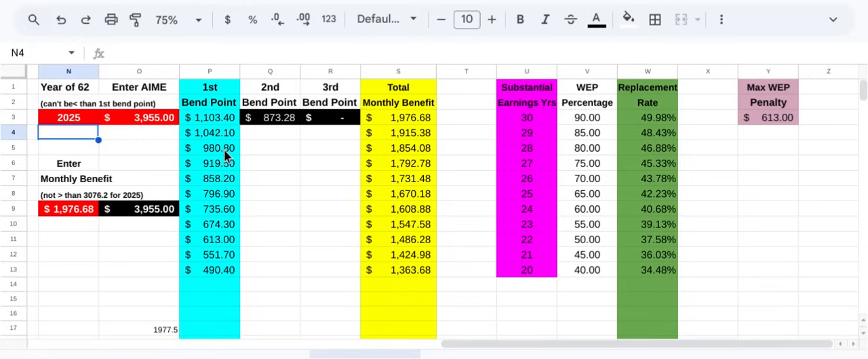
mouse_move(226, 177)
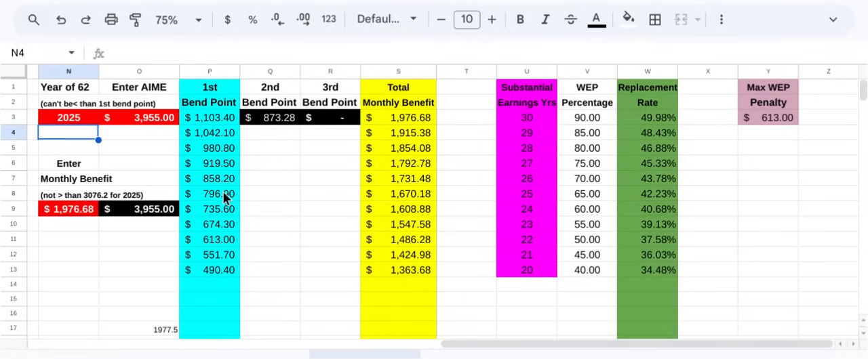
mouse_move(539, 179)
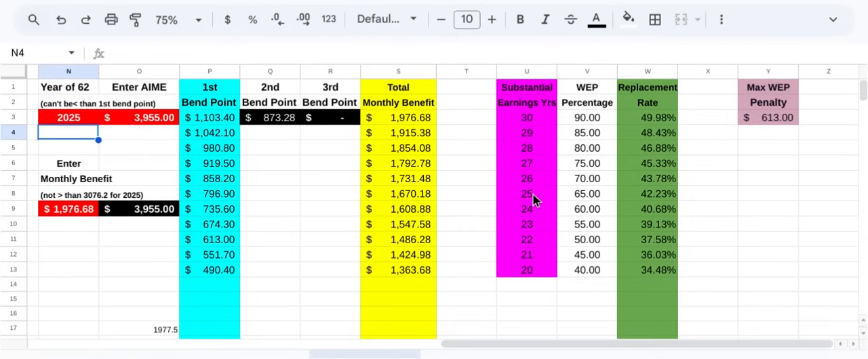
mouse_move(582, 202)
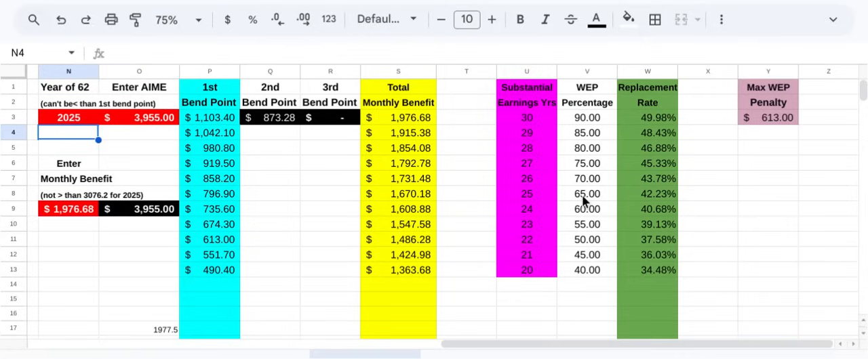
mouse_move(213, 197)
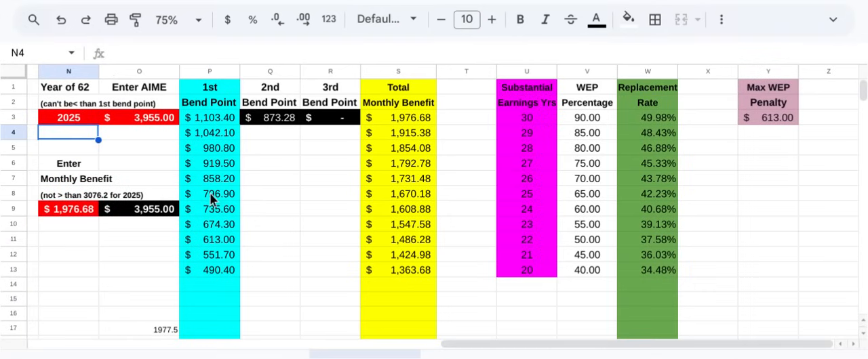
mouse_move(663, 200)
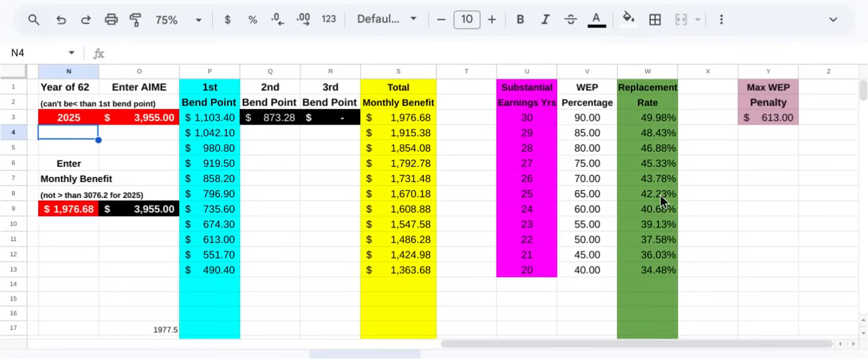
mouse_move(530, 278)
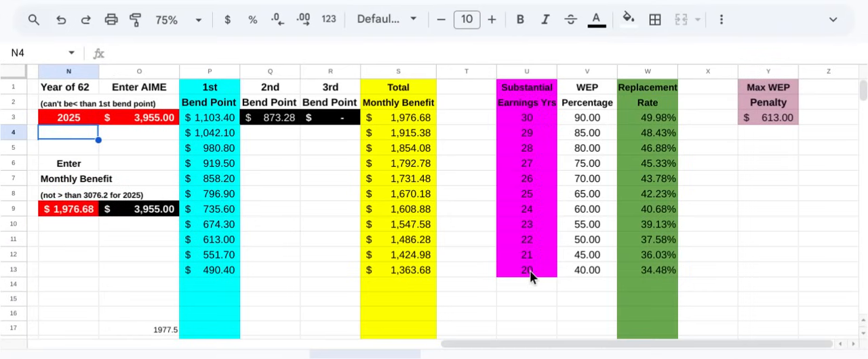
mouse_move(586, 278)
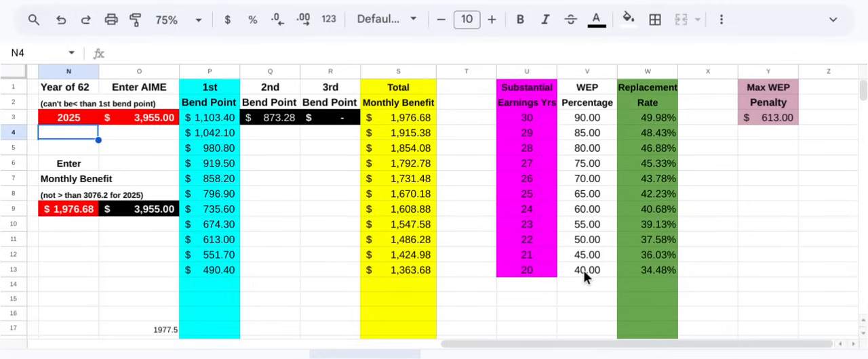
mouse_move(217, 277)
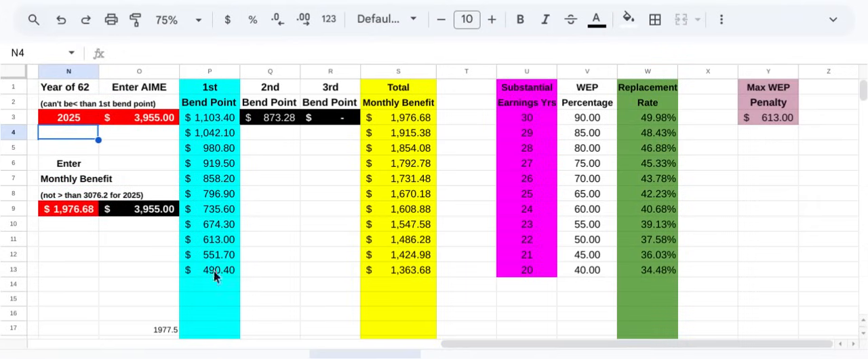
mouse_move(217, 278)
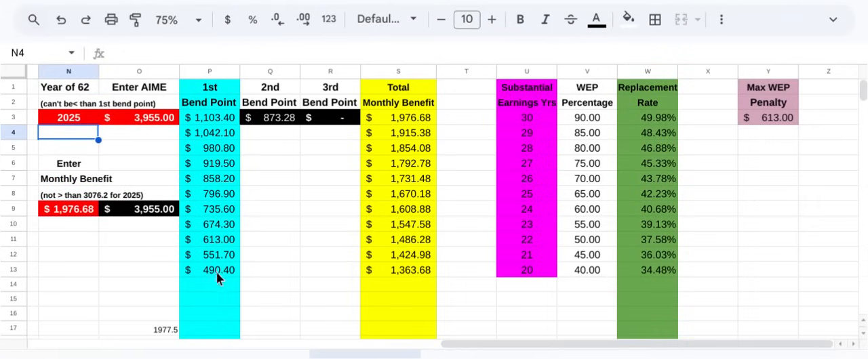
mouse_move(221, 278)
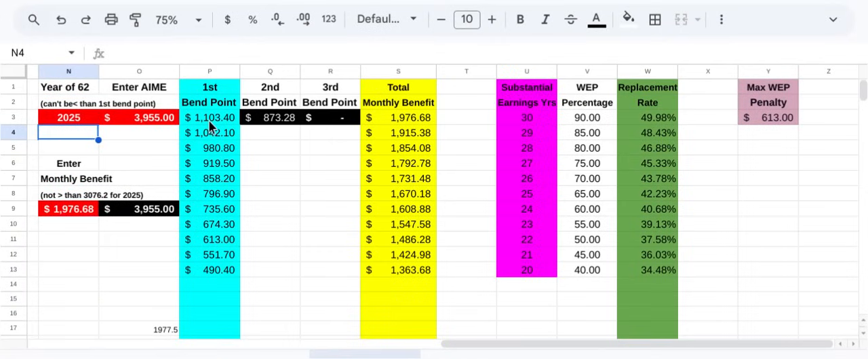
mouse_move(212, 275)
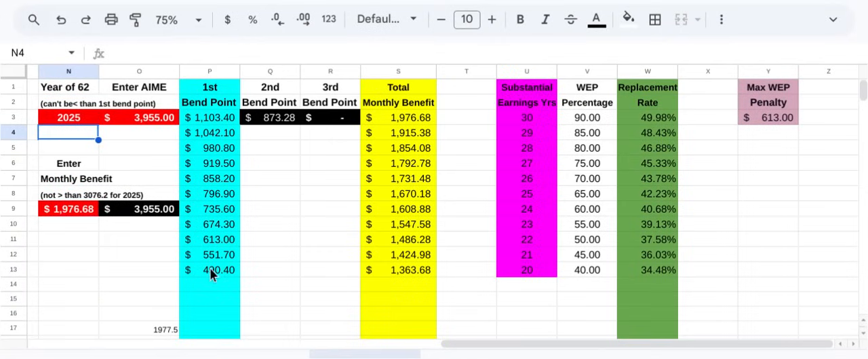
mouse_move(746, 312)
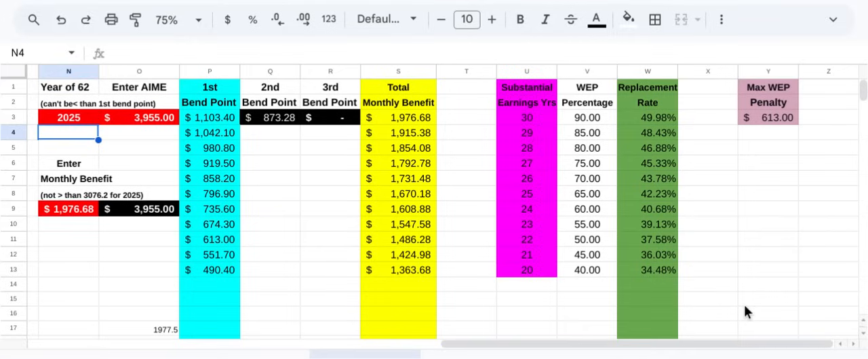
mouse_move(744, 307)
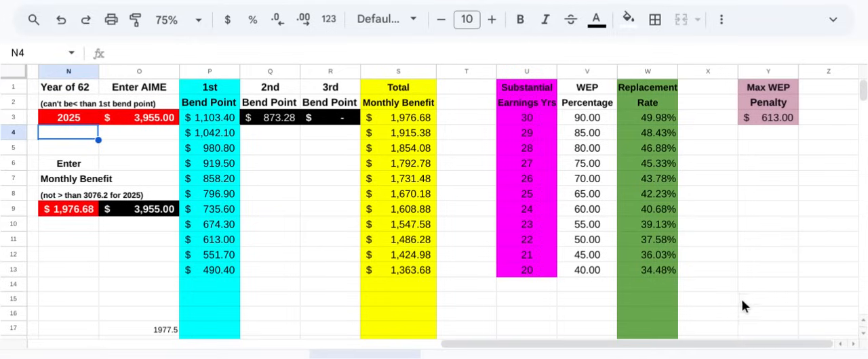
mouse_move(805, 291)
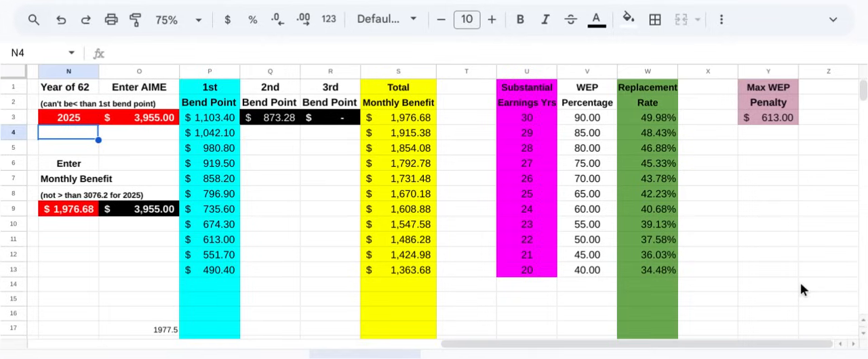
mouse_move(799, 295)
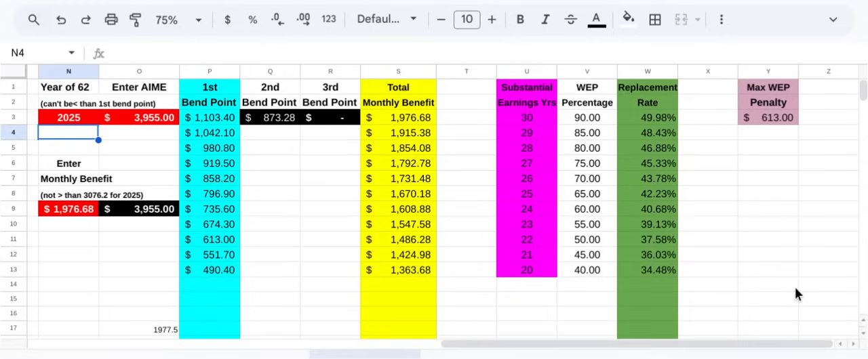
mouse_move(644, 283)
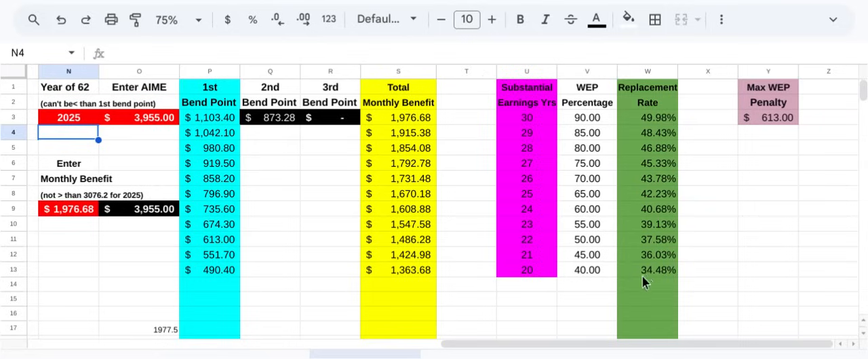
mouse_move(665, 280)
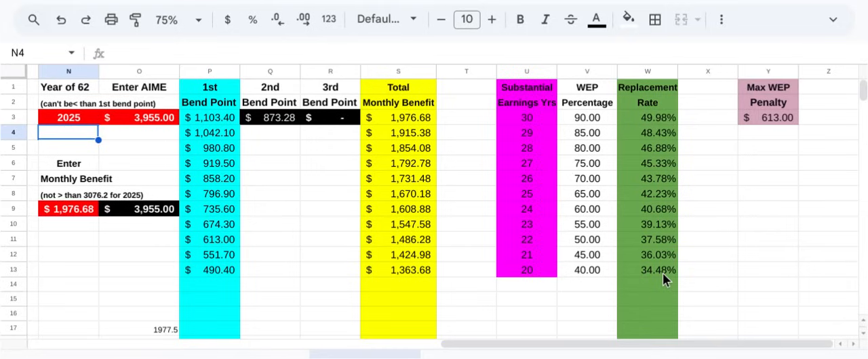
mouse_move(326, 289)
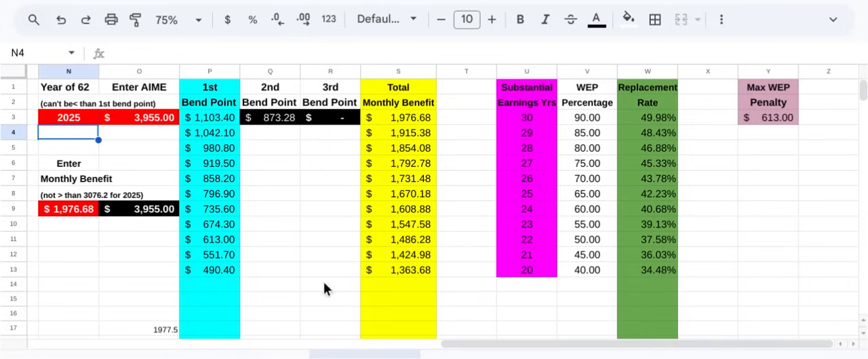
mouse_move(286, 143)
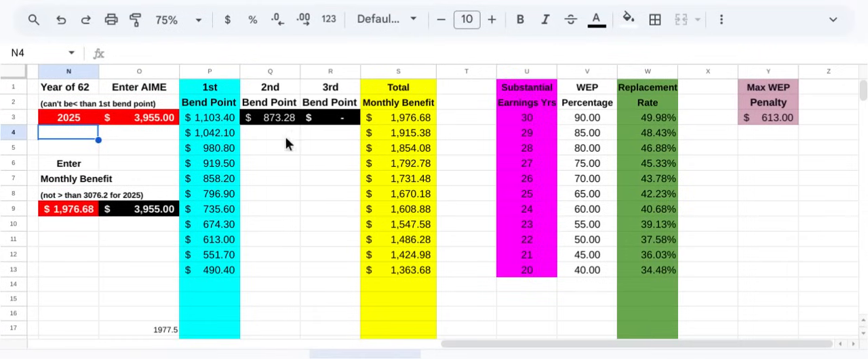
mouse_move(410, 278)
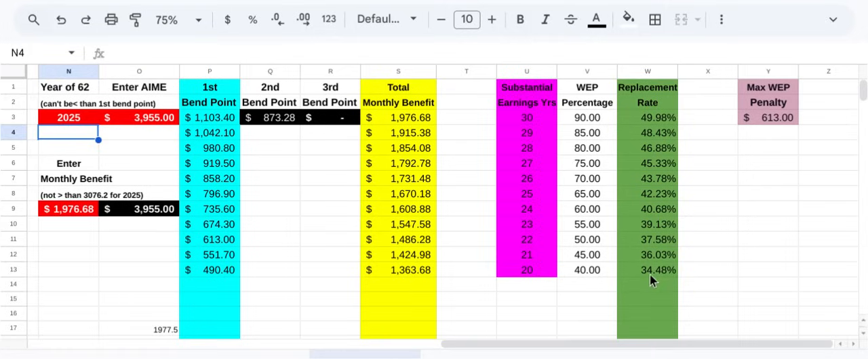
mouse_move(729, 280)
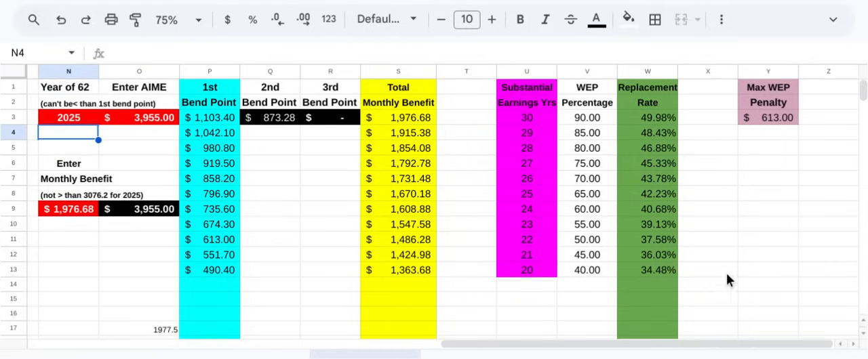
mouse_move(738, 283)
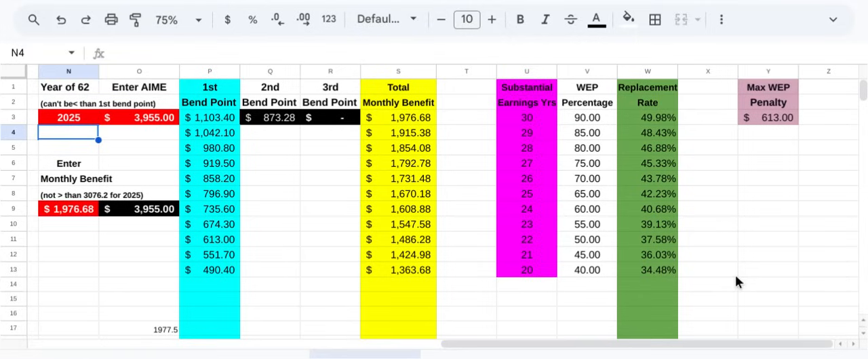
mouse_move(805, 160)
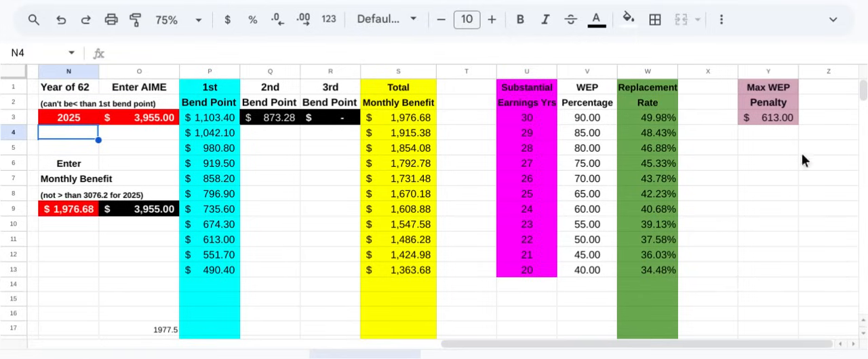
mouse_move(766, 125)
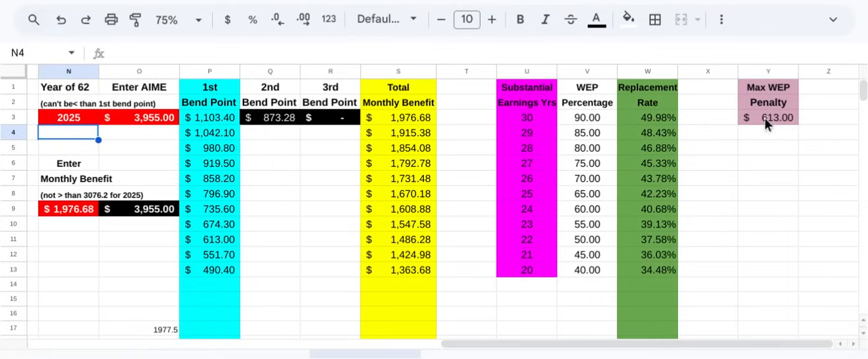
mouse_move(812, 191)
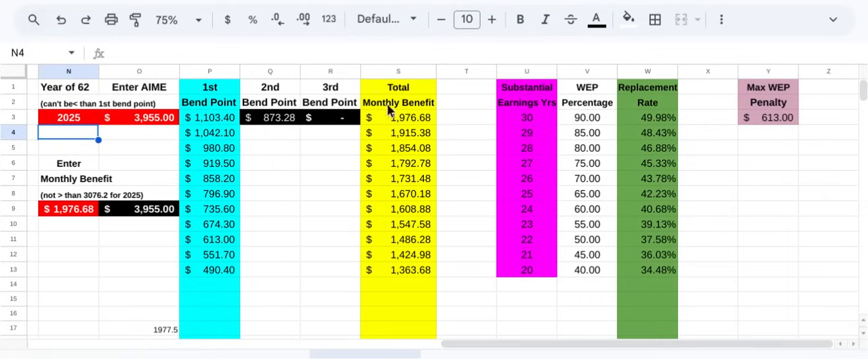
mouse_move(807, 292)
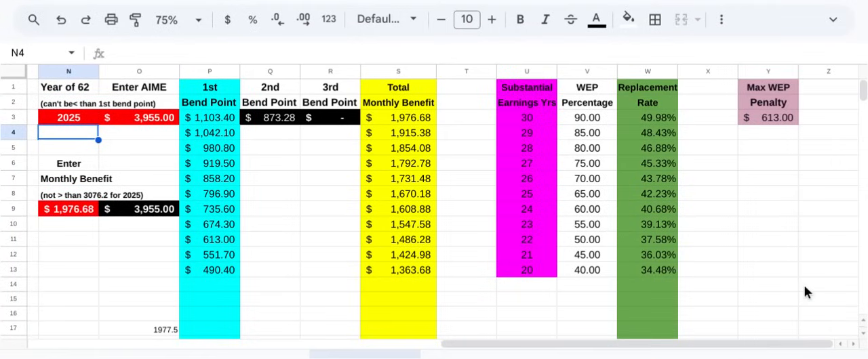
mouse_move(844, 239)
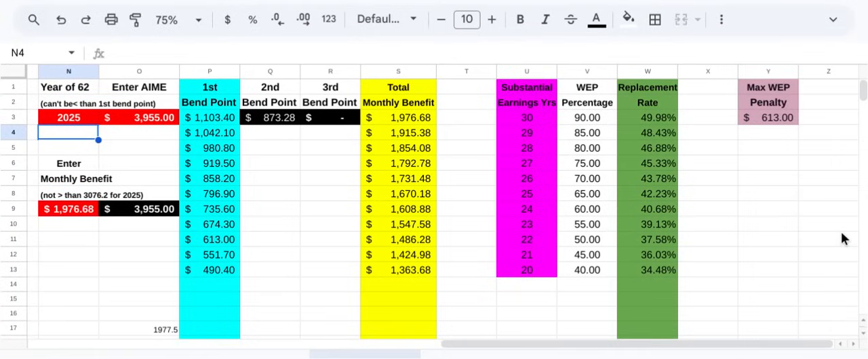
mouse_move(727, 294)
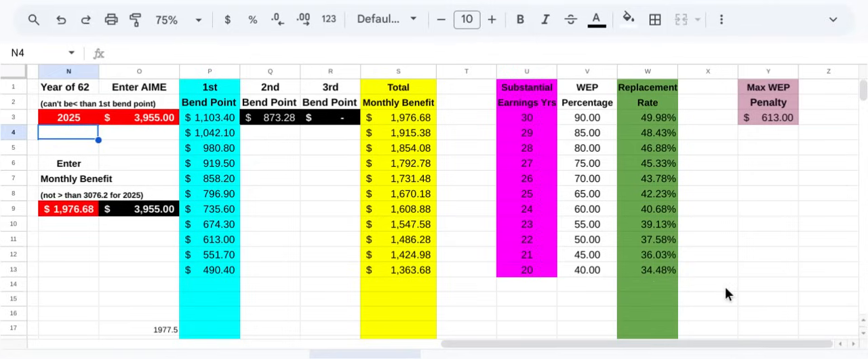
mouse_move(661, 283)
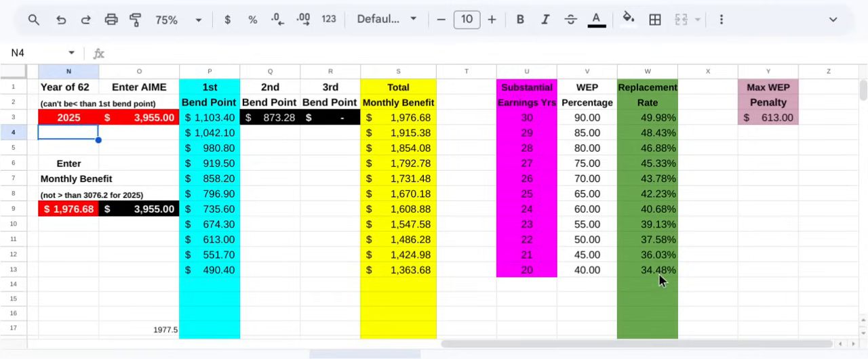
mouse_move(861, 215)
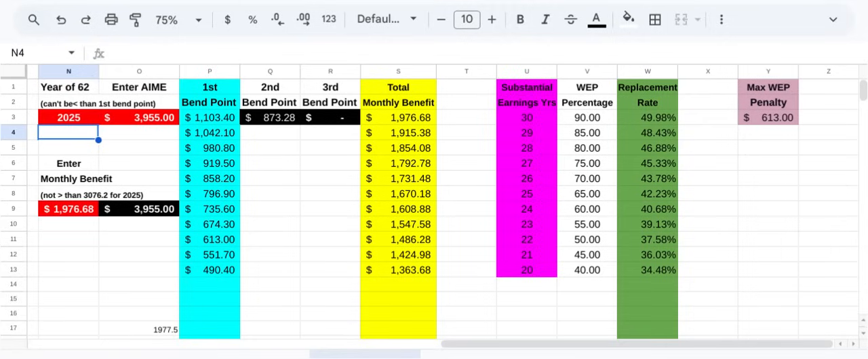
mouse_move(806, 283)
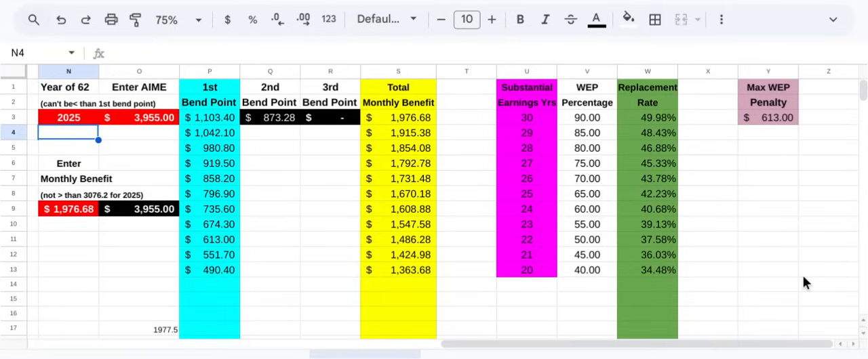
mouse_move(719, 117)
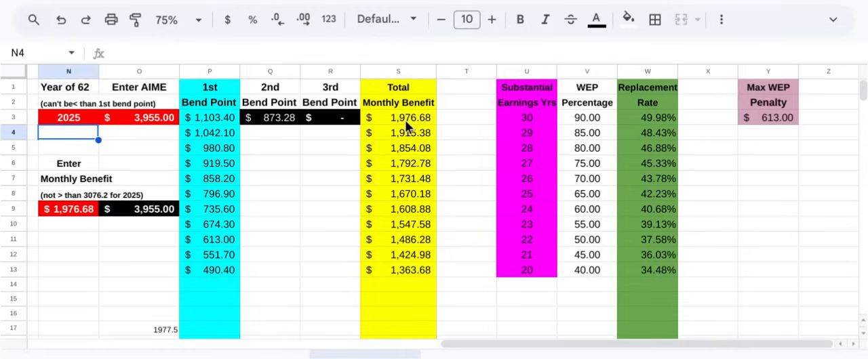
mouse_move(716, 118)
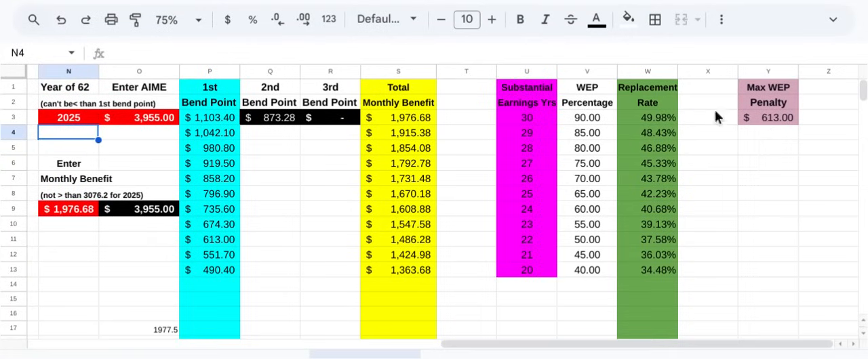
mouse_move(787, 130)
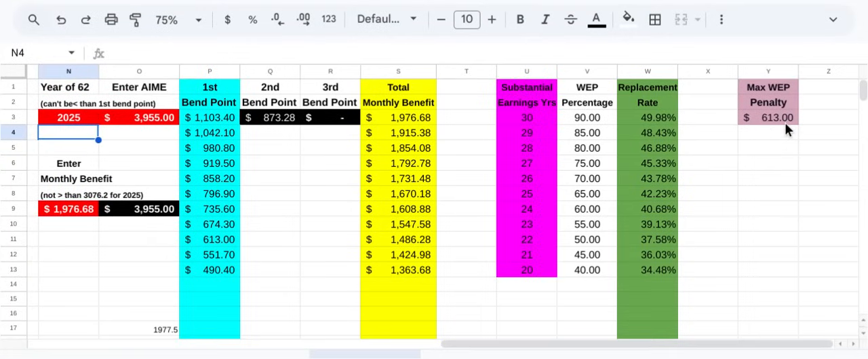
mouse_move(405, 287)
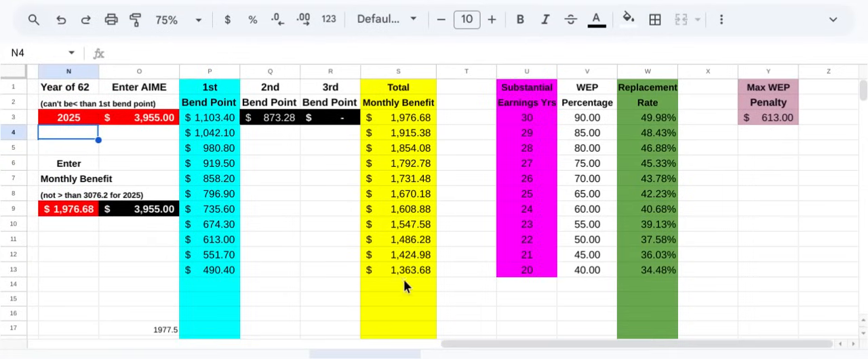
mouse_move(415, 279)
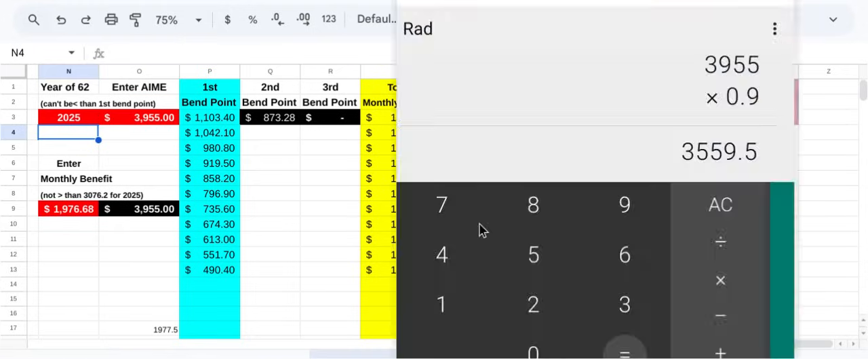
Step: Clear the 3559.5 result, start another 3955 multiplication, and close the Calculator
left_click(719, 205)
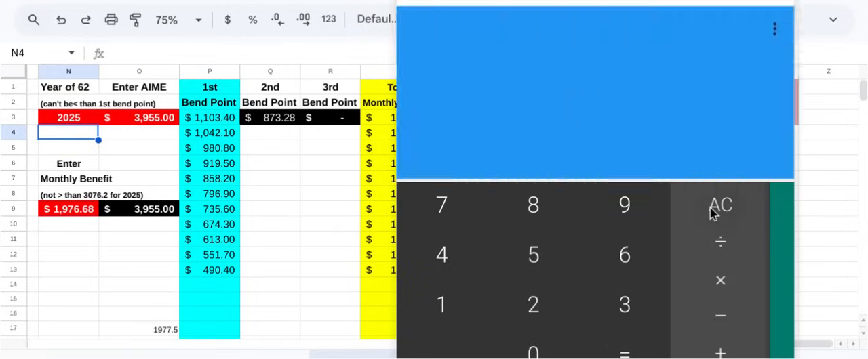
left_click(719, 204)
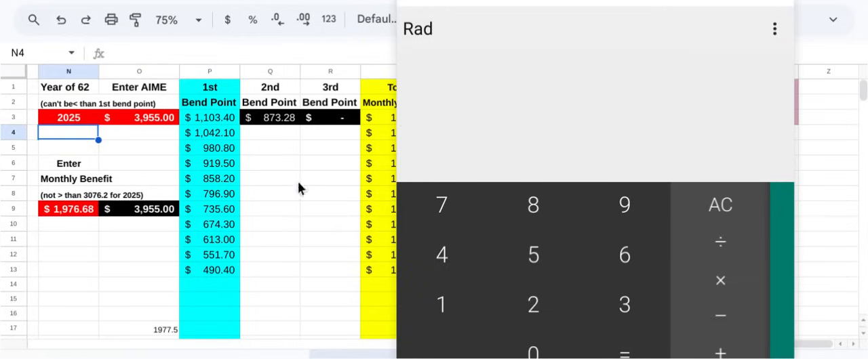
left_click(623, 205)
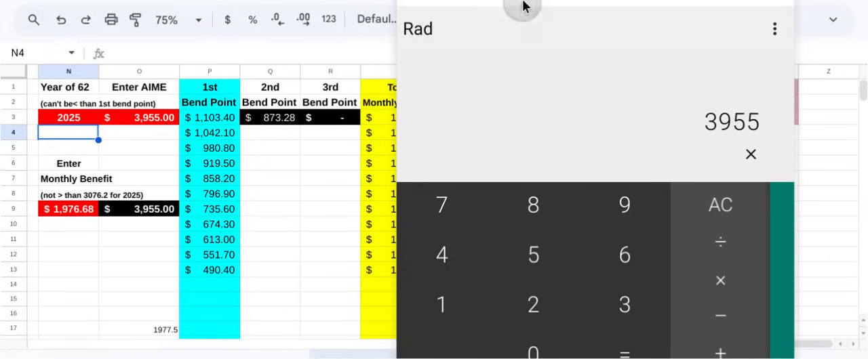
left_click(720, 280)
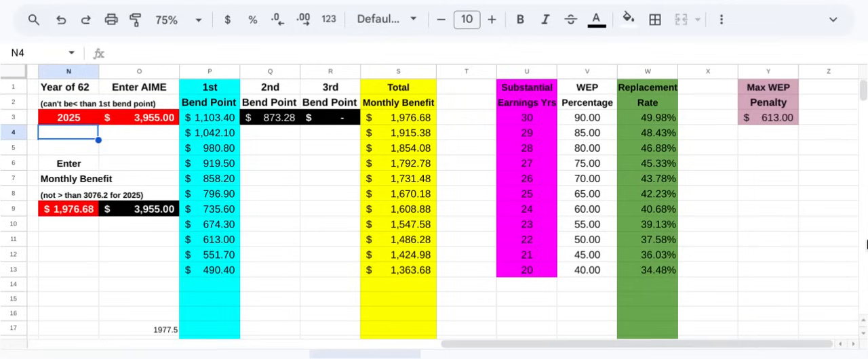
mouse_move(807, 266)
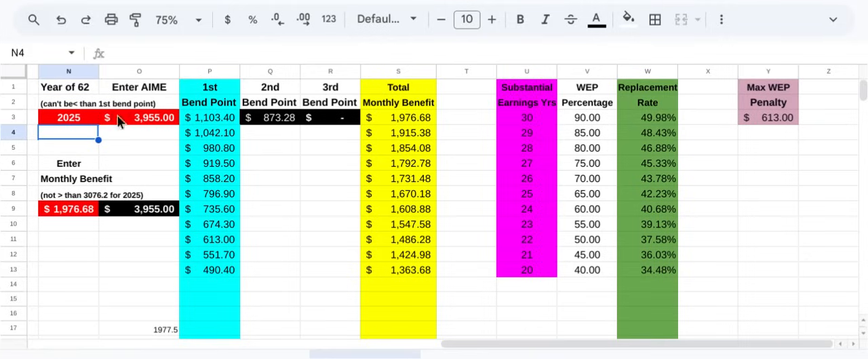
mouse_move(142, 128)
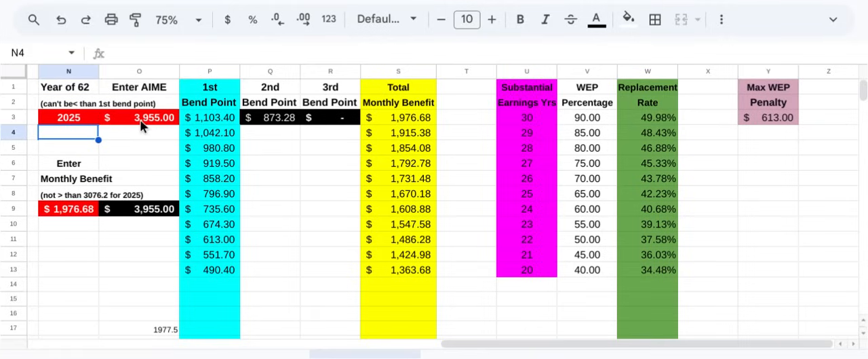
mouse_move(148, 131)
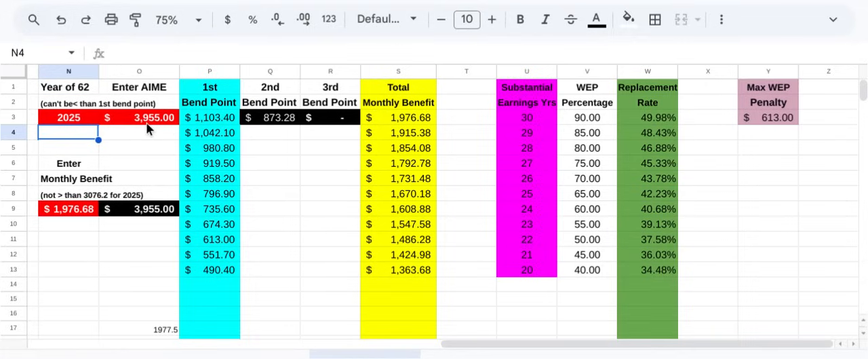
mouse_move(159, 126)
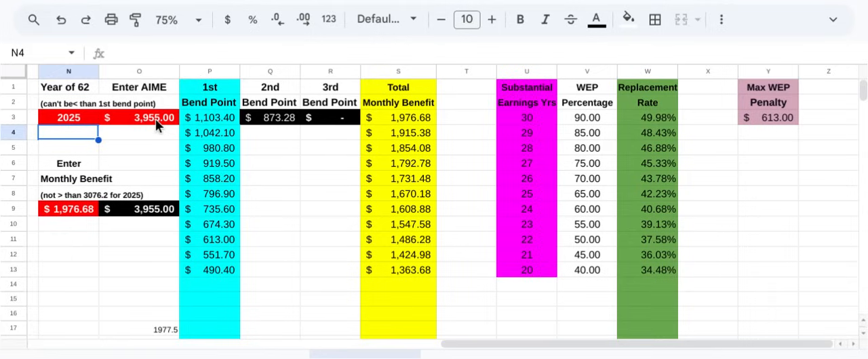
mouse_move(175, 91)
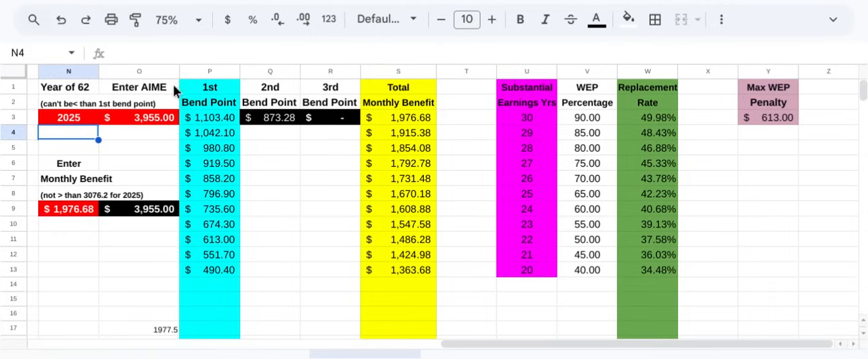
Step: Enter AIME 1977 and year 2024 in the WEP table, then start retyping the AIME
left_click(139, 117)
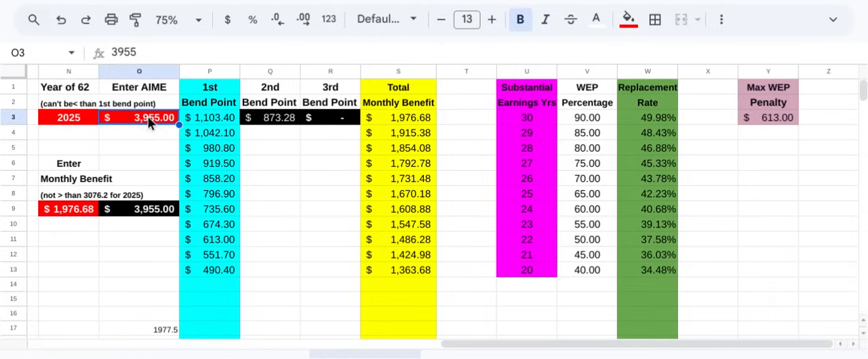
type("1977")
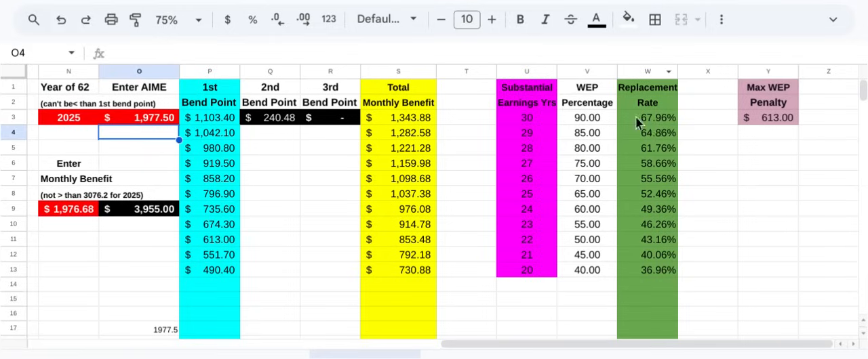
mouse_move(654, 130)
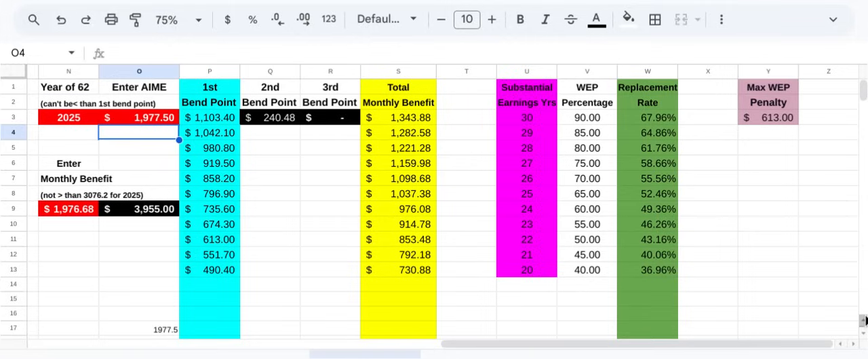
mouse_move(759, 265)
type("2024")
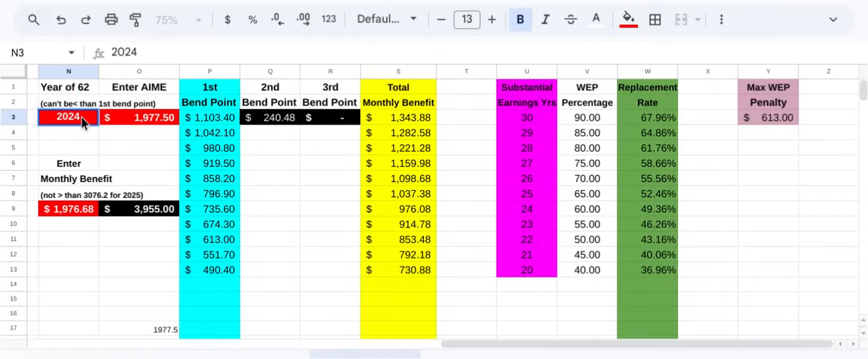
key("enter")
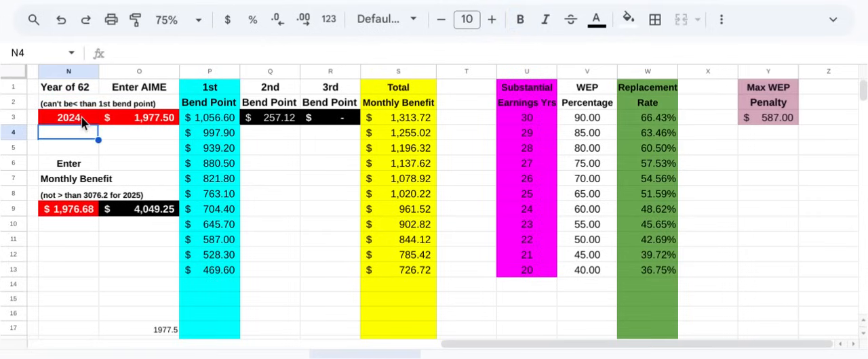
left_click(139, 117)
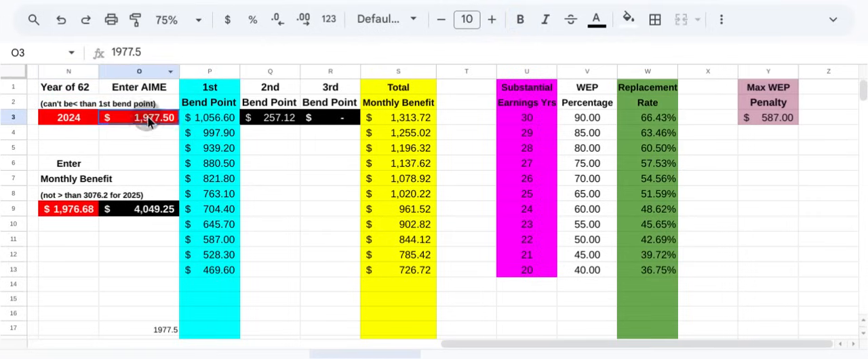
type("39")
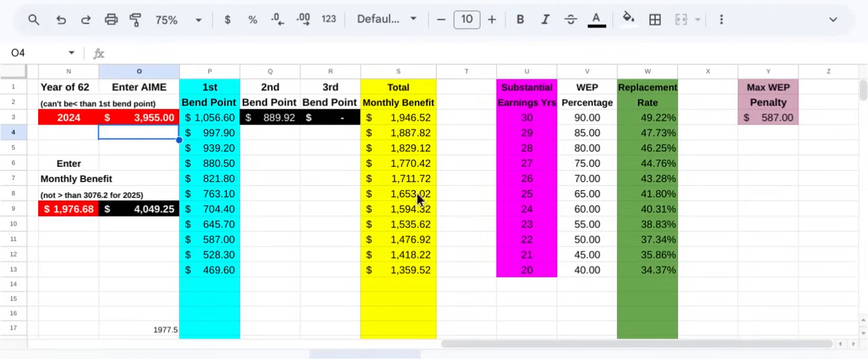
mouse_move(859, 218)
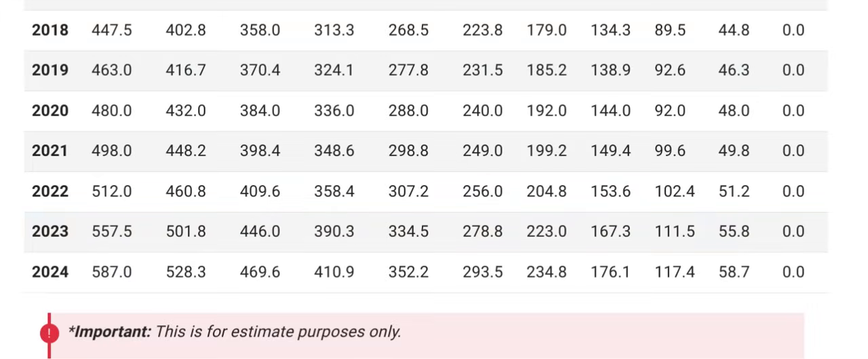
scroll("down", 3)
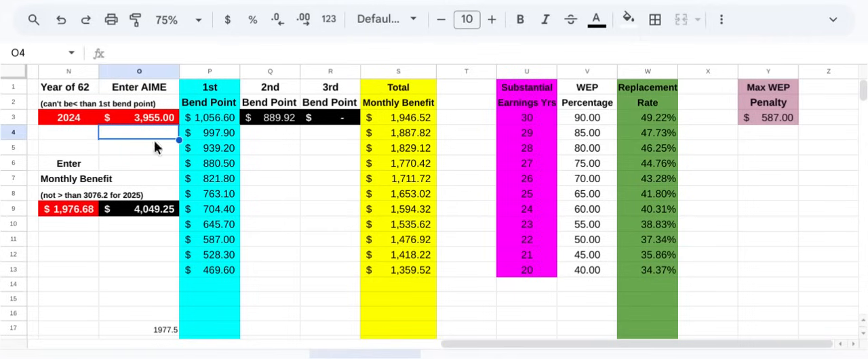
mouse_move(225, 125)
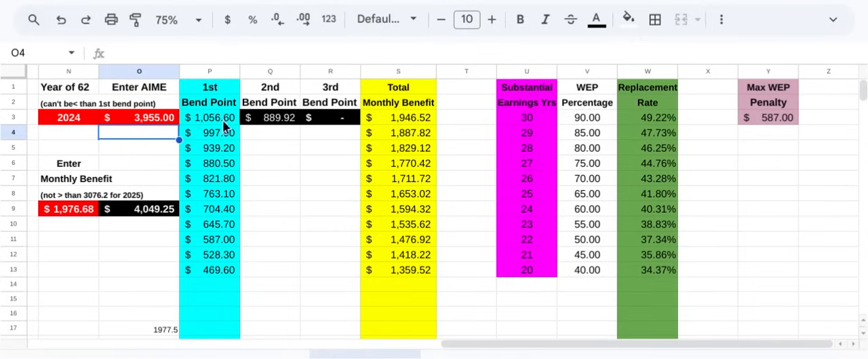
mouse_move(217, 122)
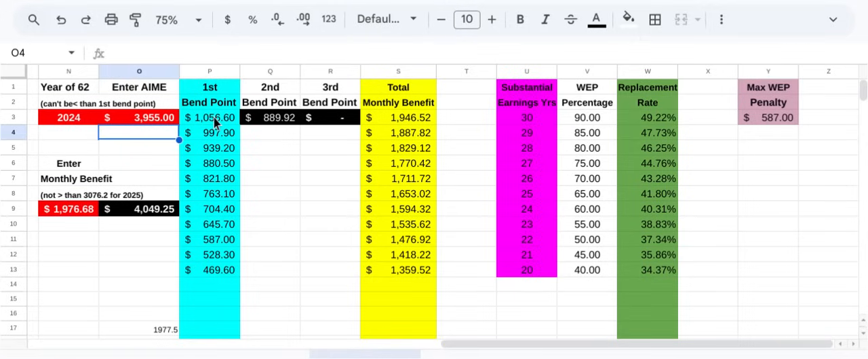
mouse_move(216, 128)
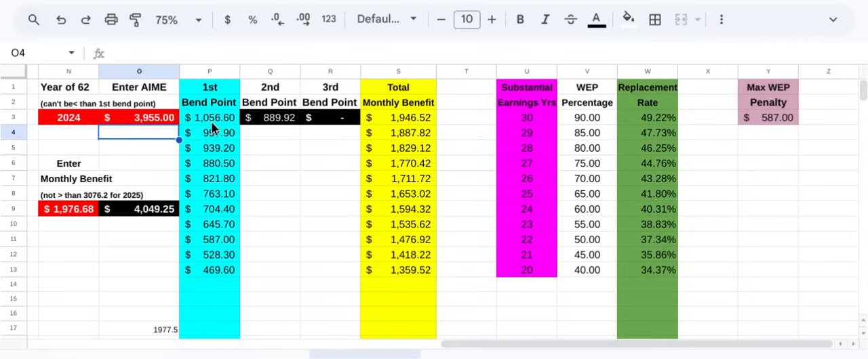
mouse_move(282, 129)
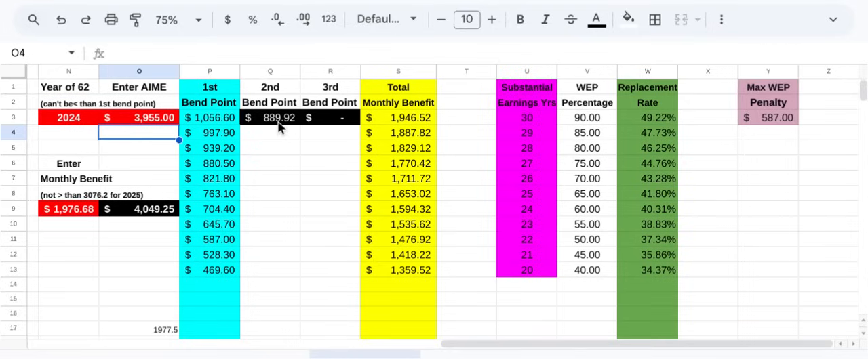
mouse_move(402, 127)
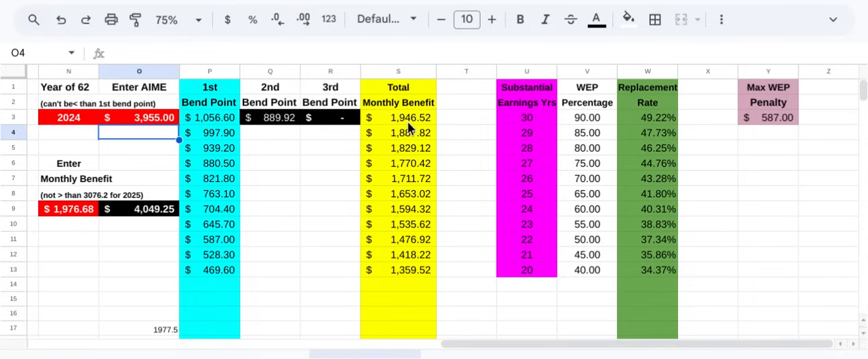
mouse_move(422, 281)
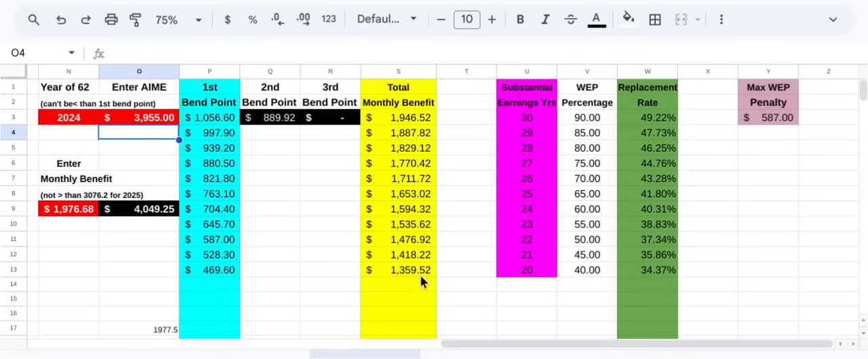
mouse_move(403, 276)
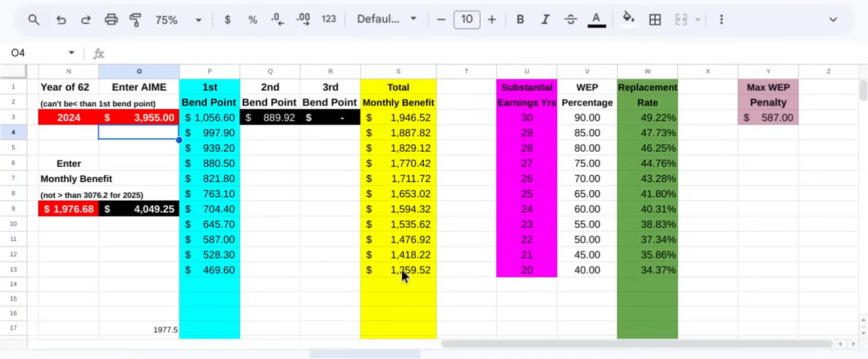
mouse_move(409, 277)
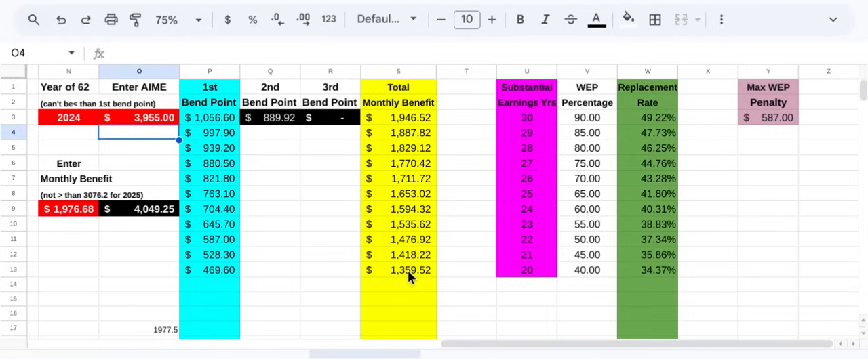
mouse_move(758, 133)
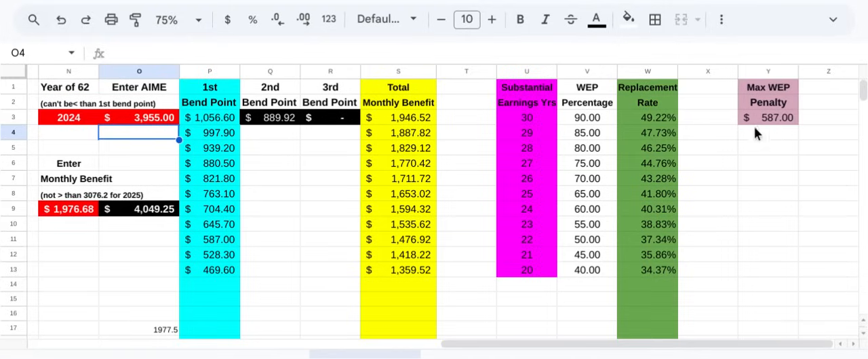
mouse_move(786, 217)
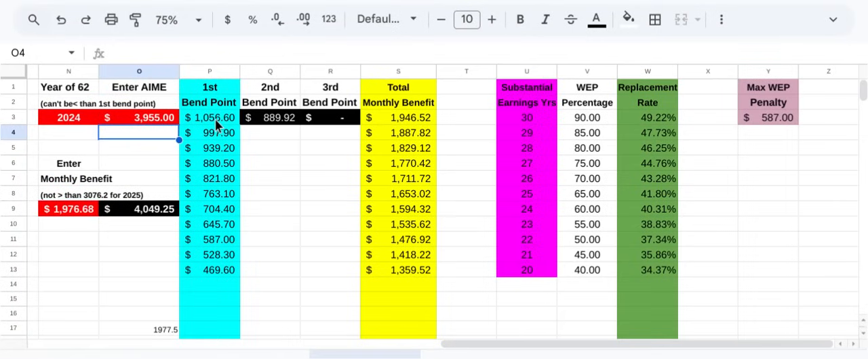
mouse_move(129, 124)
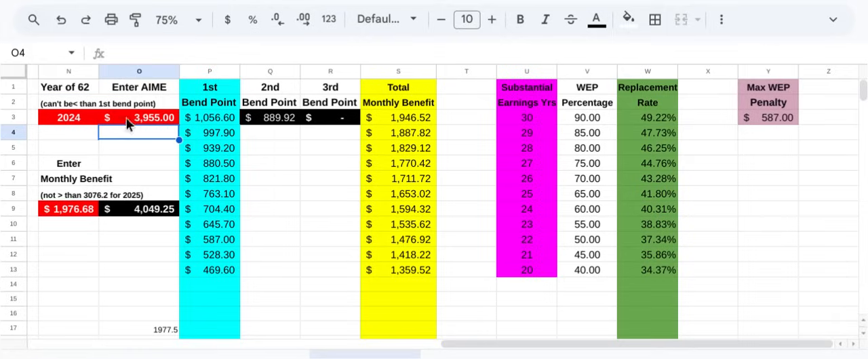
mouse_move(156, 129)
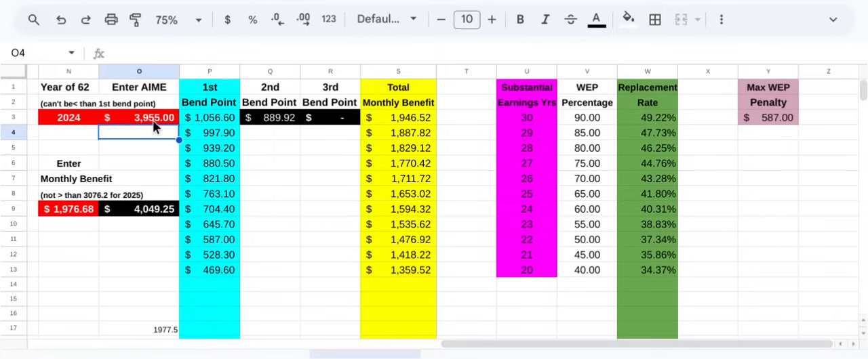
mouse_move(586, 278)
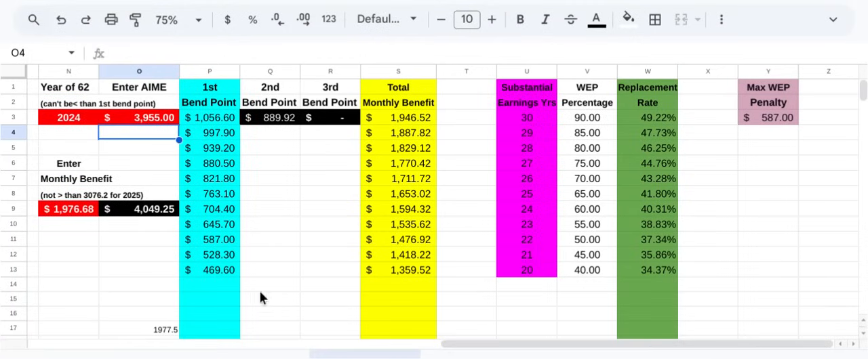
mouse_move(208, 282)
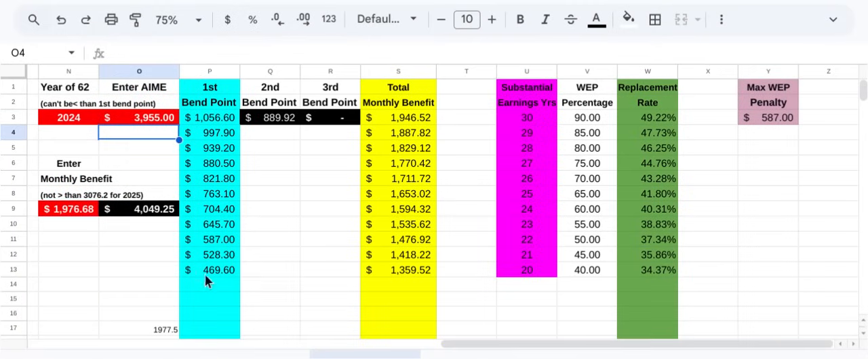
mouse_move(281, 277)
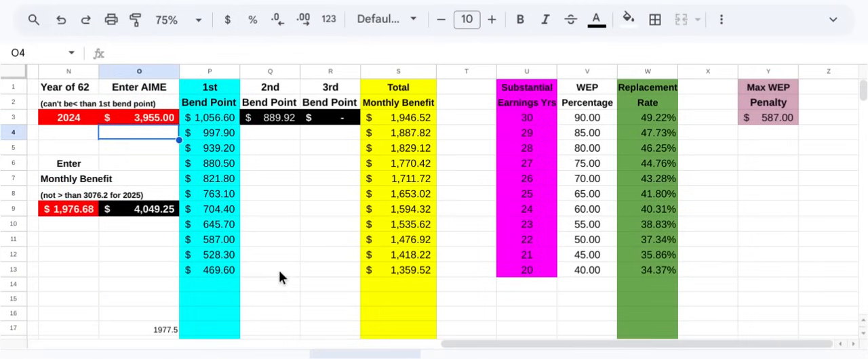
mouse_move(271, 270)
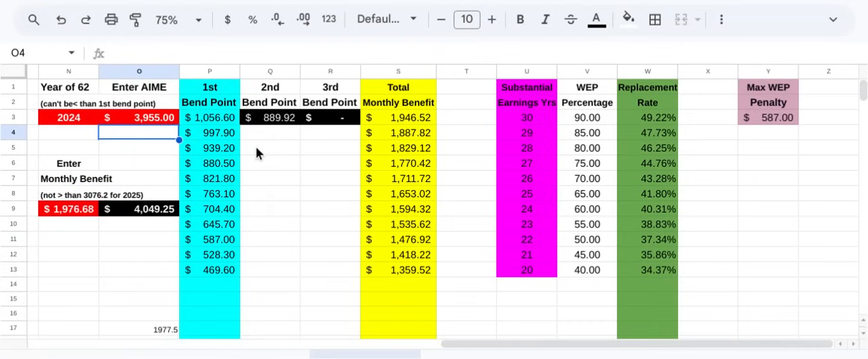
mouse_move(265, 156)
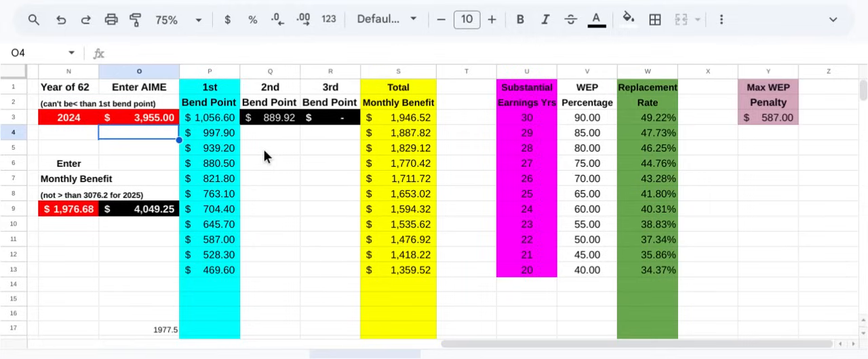
mouse_move(820, 188)
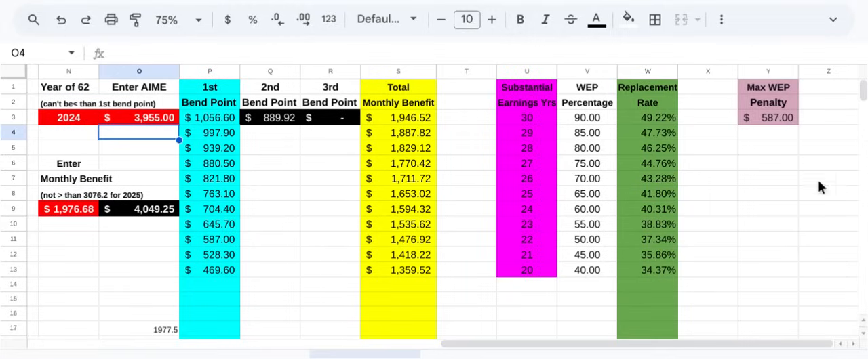
mouse_move(851, 196)
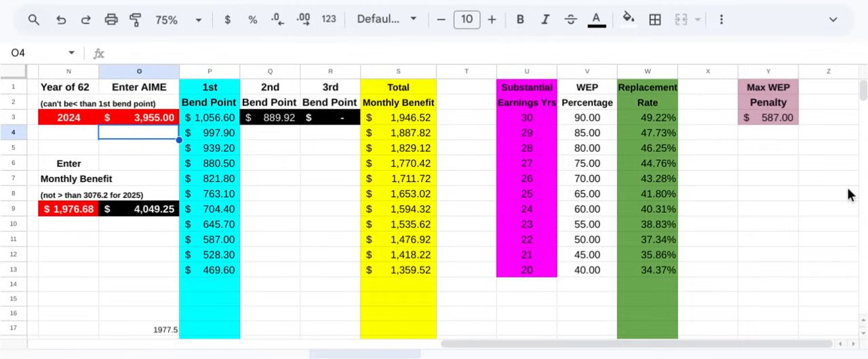
mouse_move(833, 198)
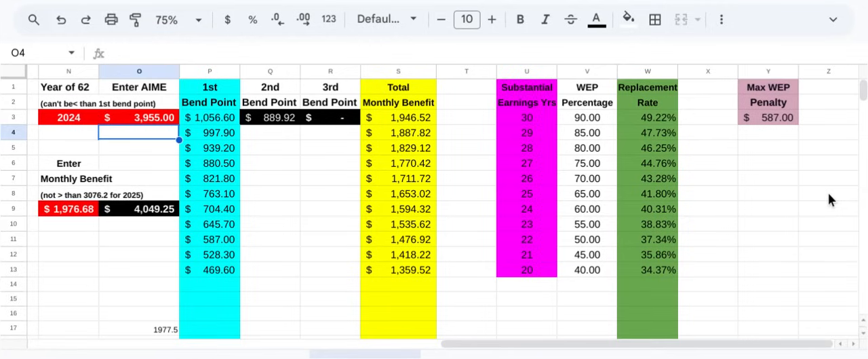
mouse_move(824, 188)
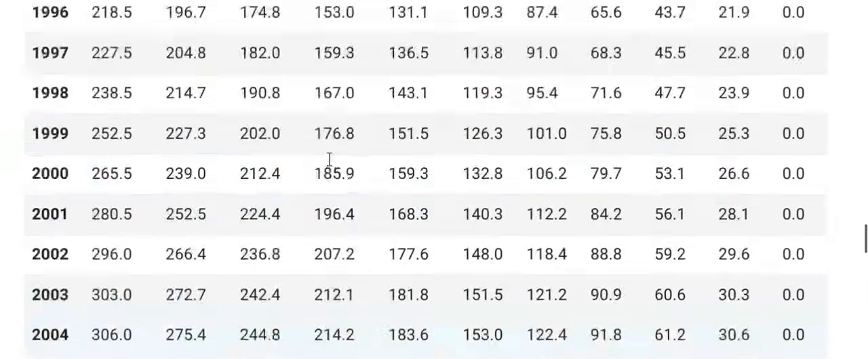
Step: Scroll the SSA WEP Chart to the 2024 row showing the $587.0 maximum reduction
scroll("up", 3)
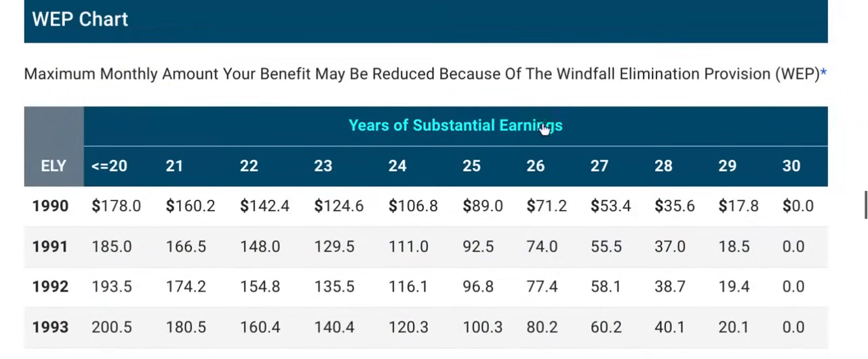
mouse_move(115, 168)
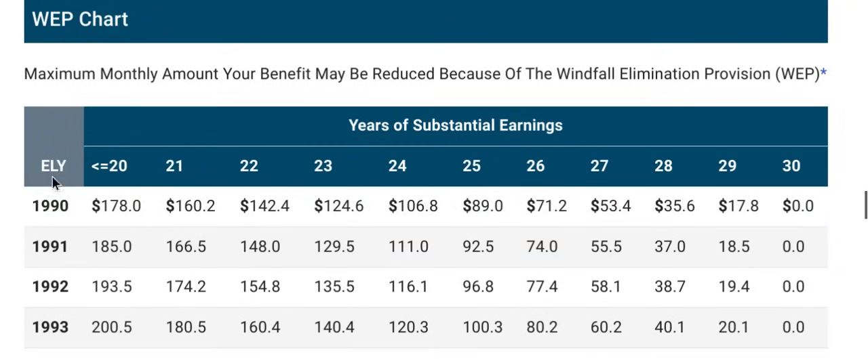
mouse_move(447, 192)
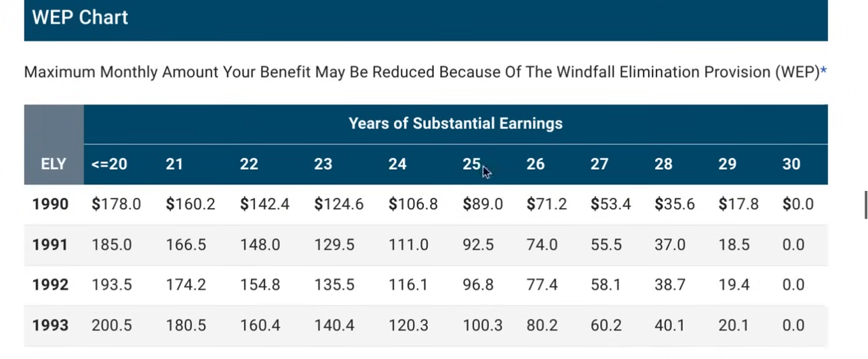
scroll("down", 3)
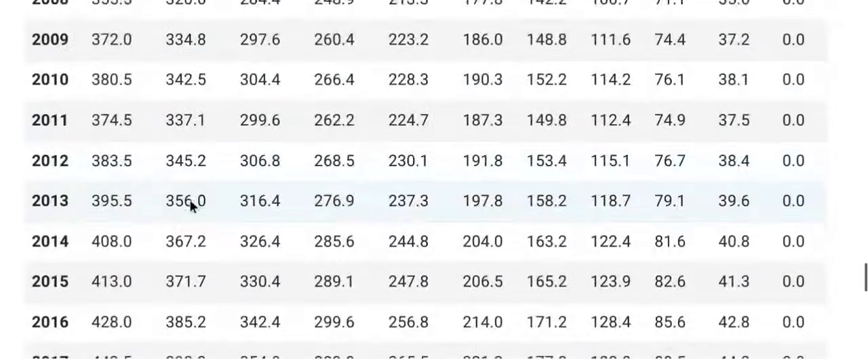
scroll("down", 3)
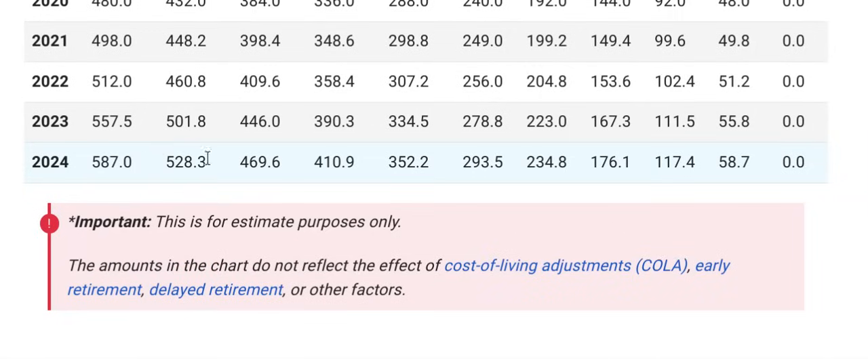
mouse_move(805, 164)
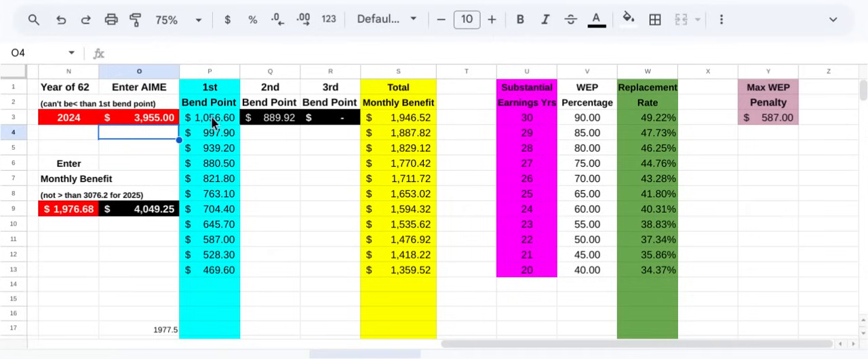
mouse_move(233, 277)
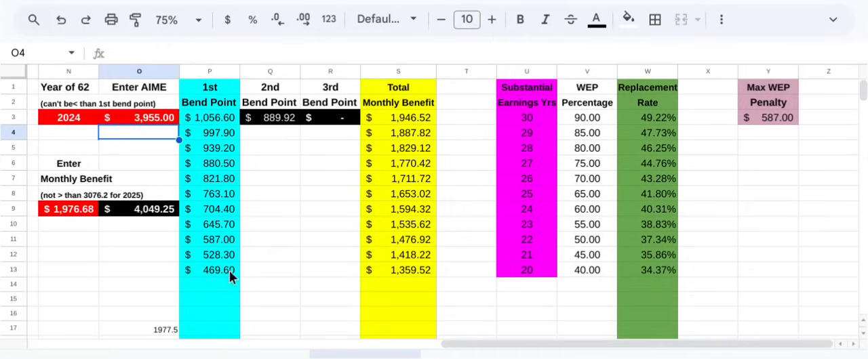
mouse_move(223, 276)
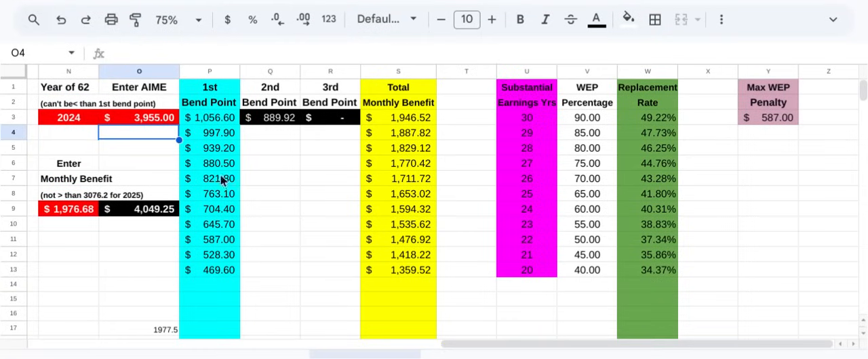
mouse_move(298, 216)
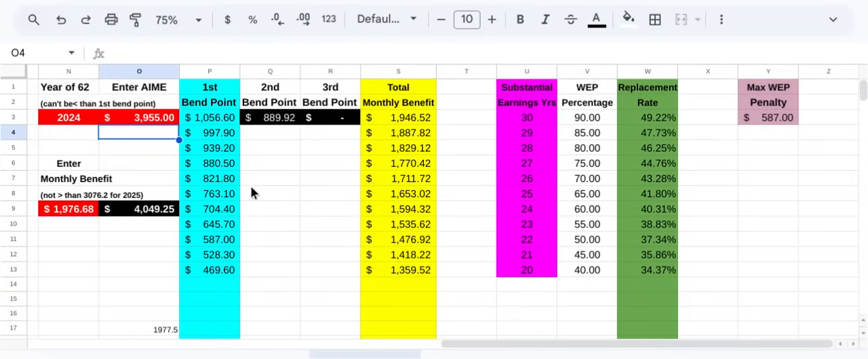
mouse_move(244, 226)
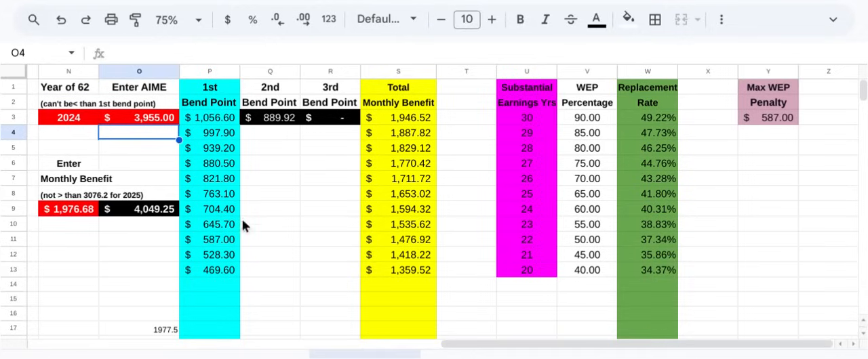
mouse_move(256, 206)
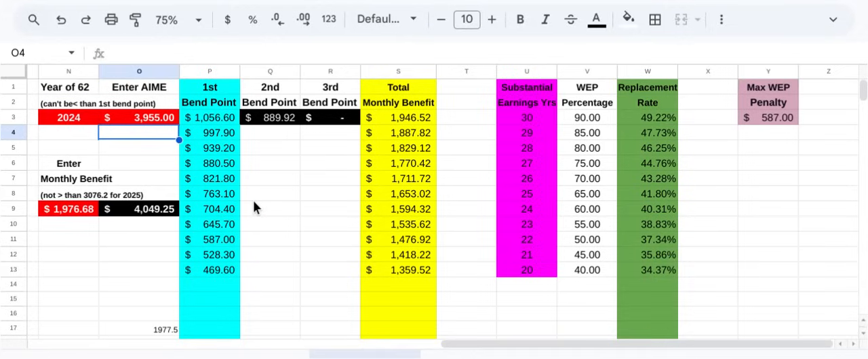
mouse_move(812, 197)
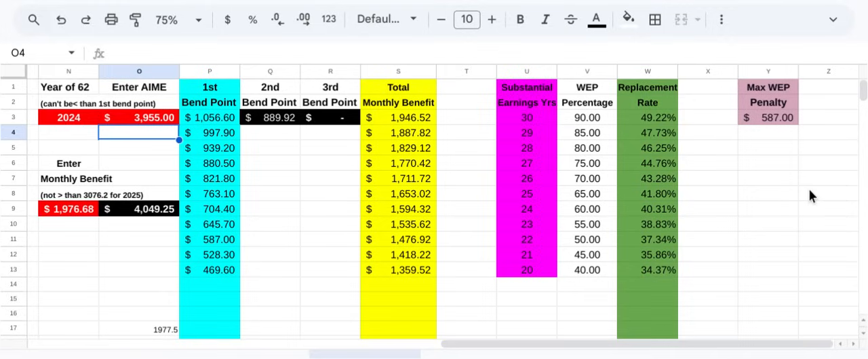
mouse_move(769, 206)
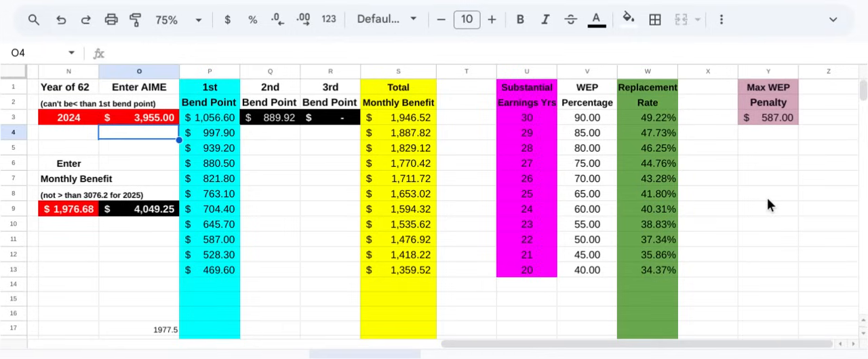